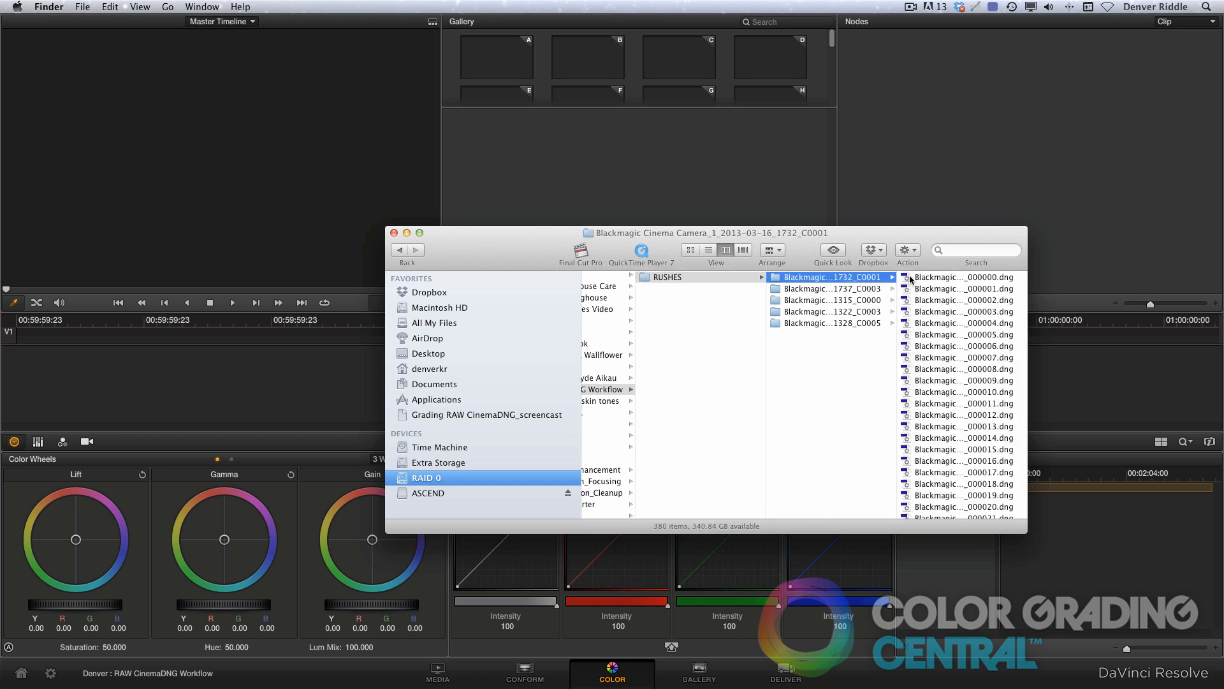
# Step: Preview the DNG frames in clip folder 1315_C0000 in Finder, then return to Resolve
pyautogui.click(828, 300)
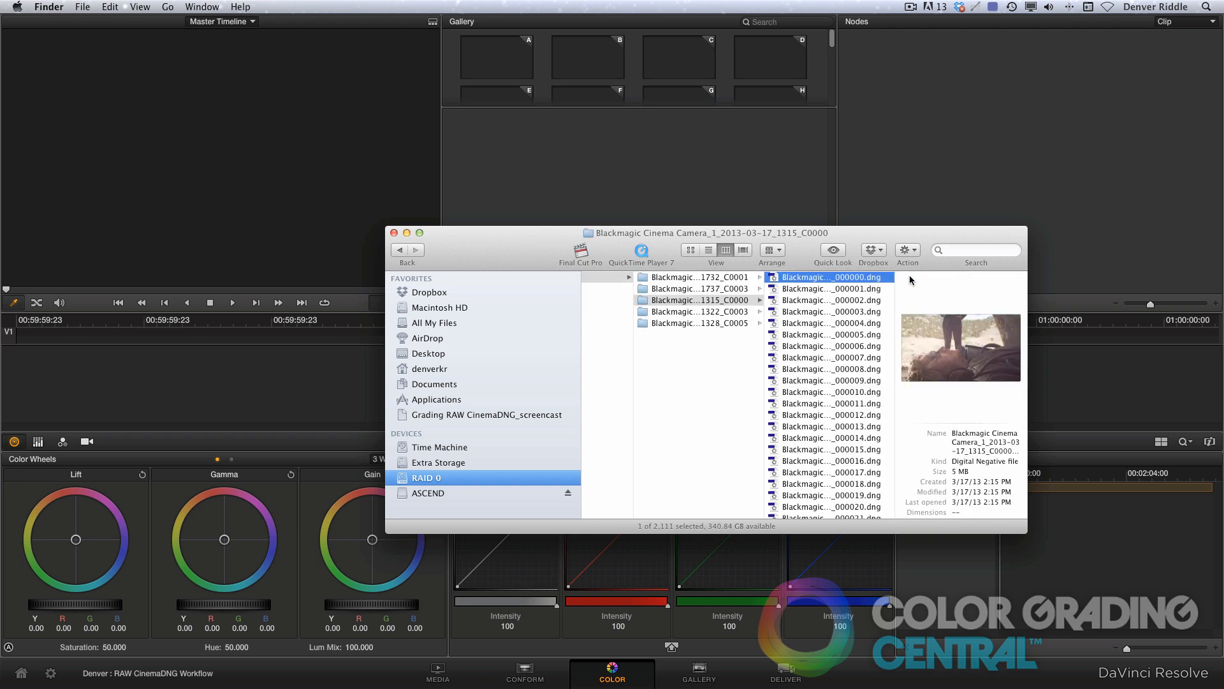
pyautogui.click(830, 345)
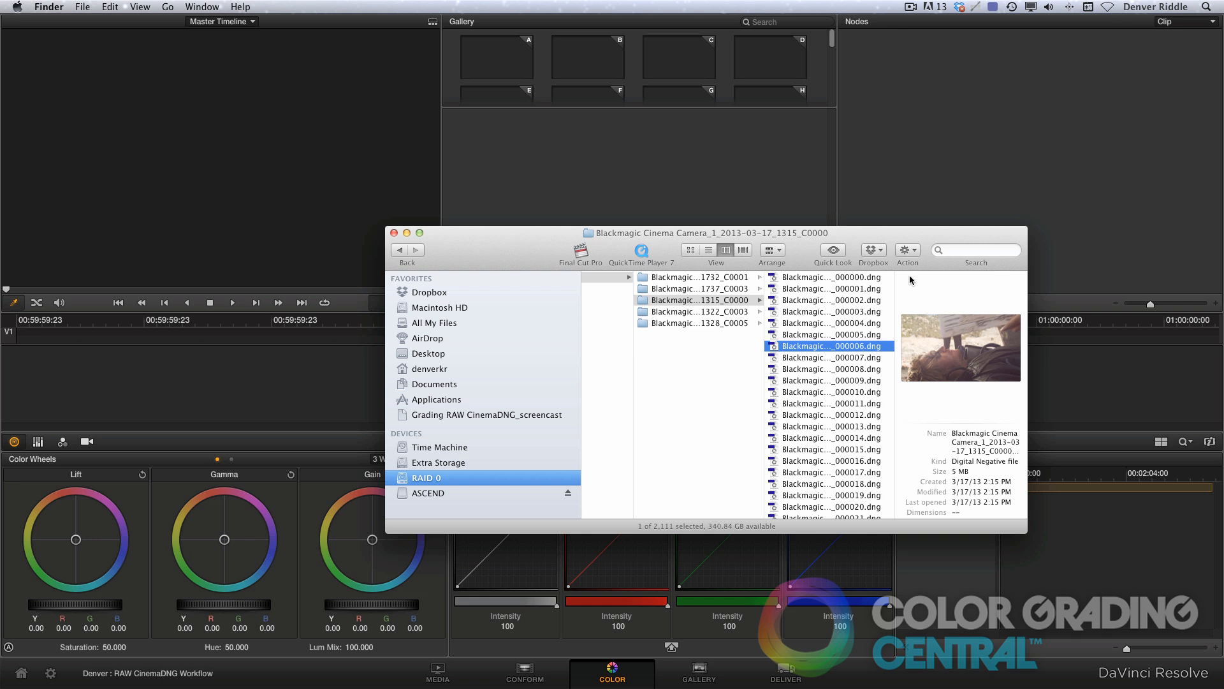
pyautogui.press('cmd+tab')
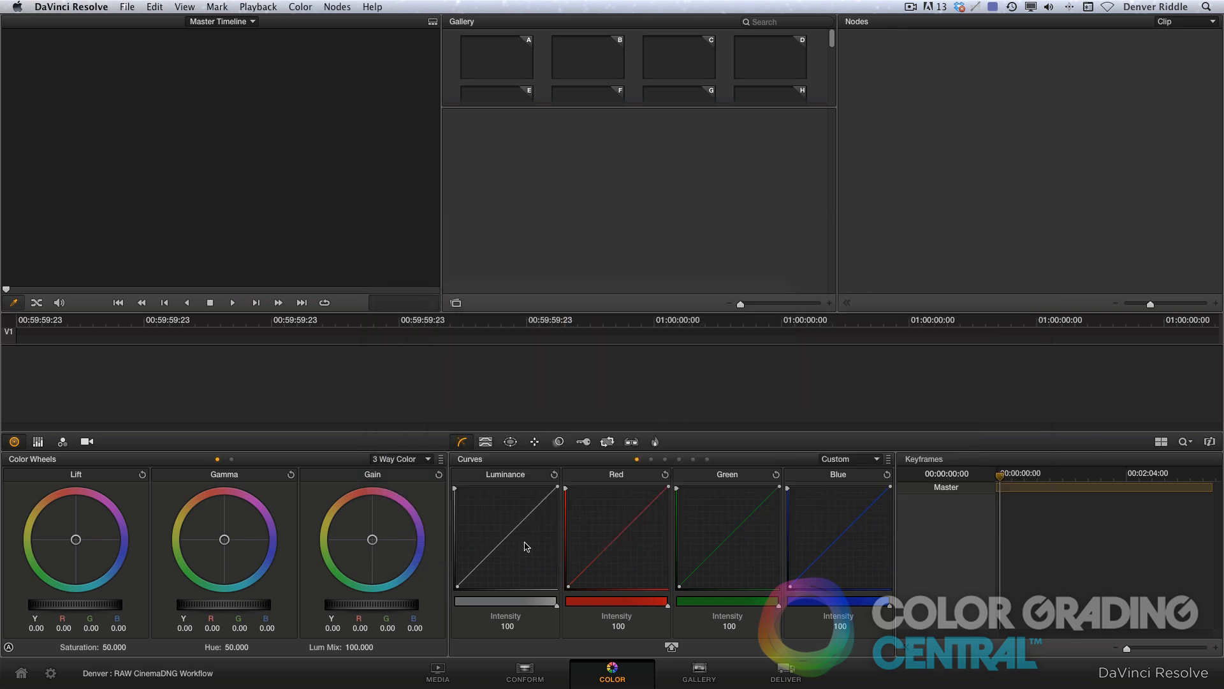
# Step: Browse to the RUSHES folder on the Media page and drag the CinemaDNG clips into the Media Pool
pyautogui.click(437, 673)
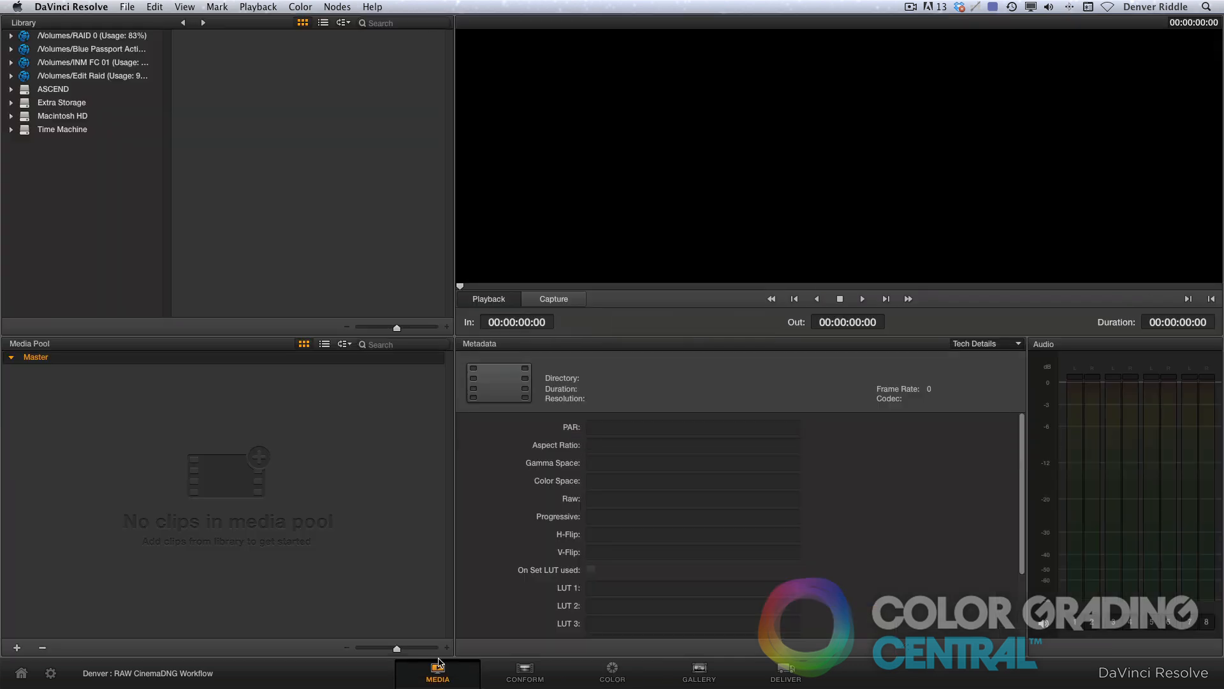
pyautogui.click(11, 35)
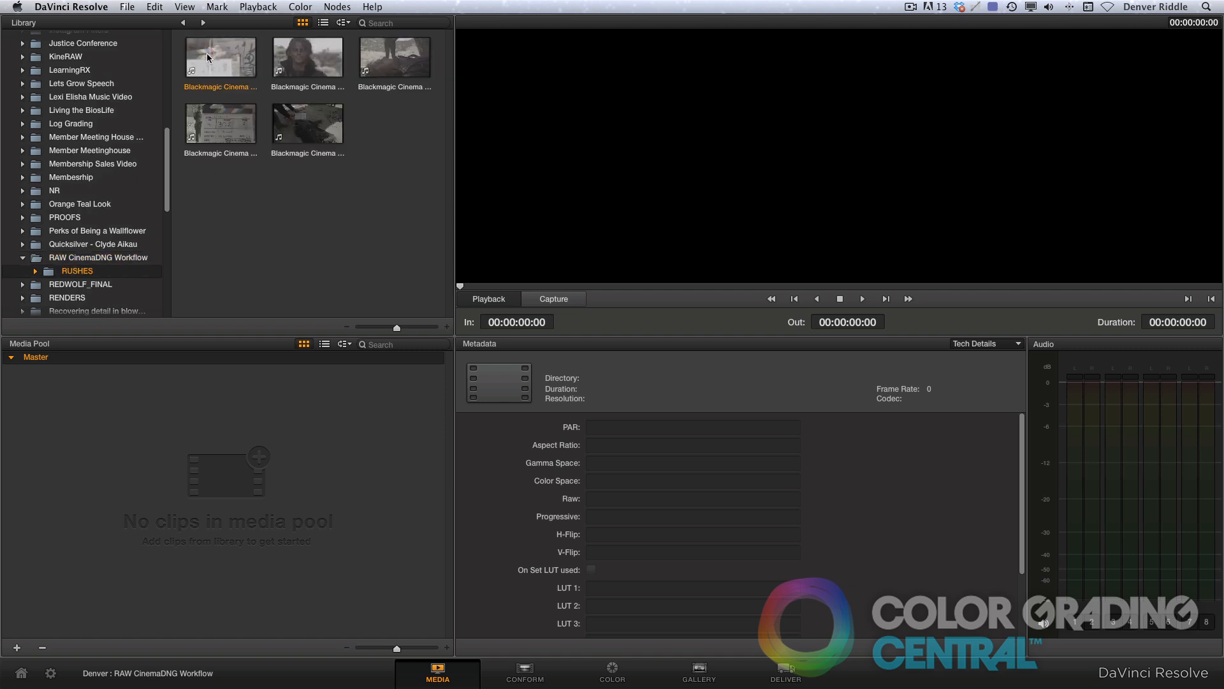
pyautogui.click(306, 56)
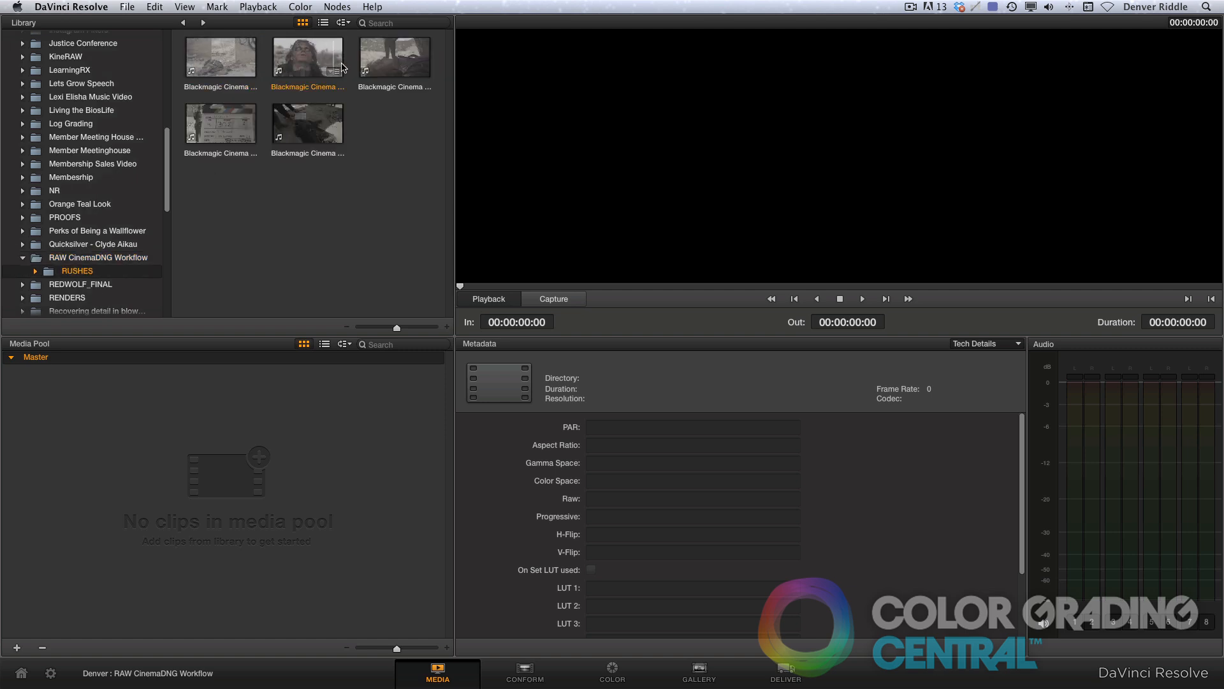
pyautogui.click(394, 56)
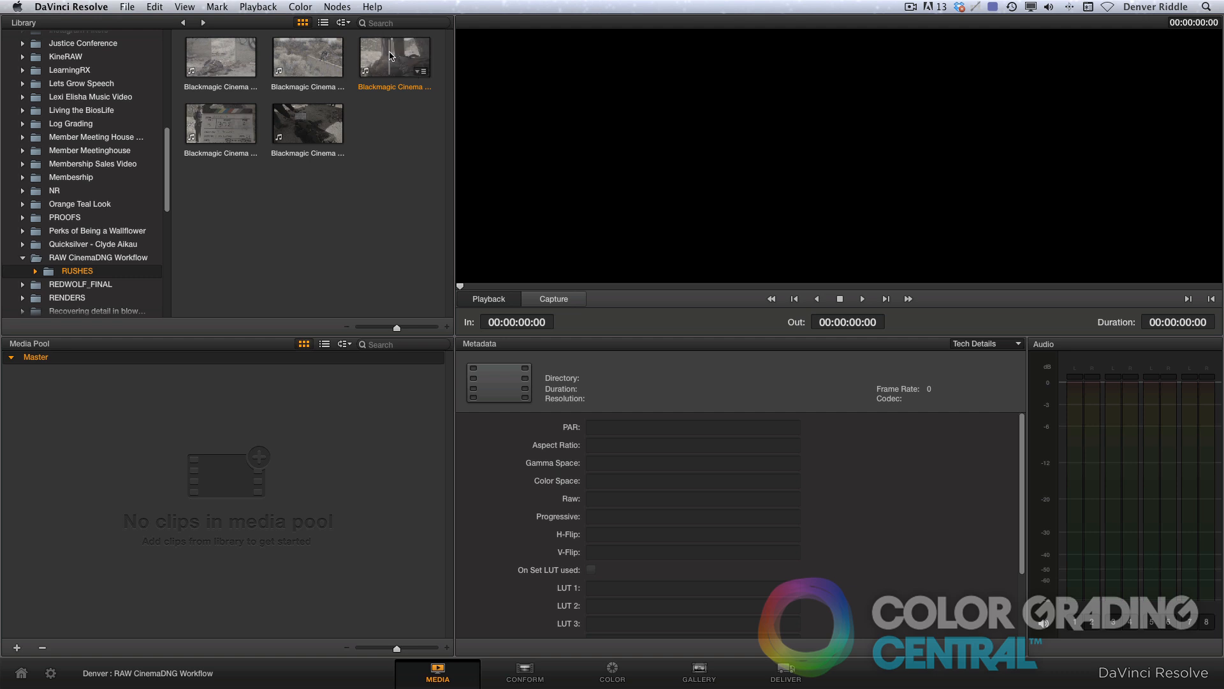
pyautogui.click(394, 56)
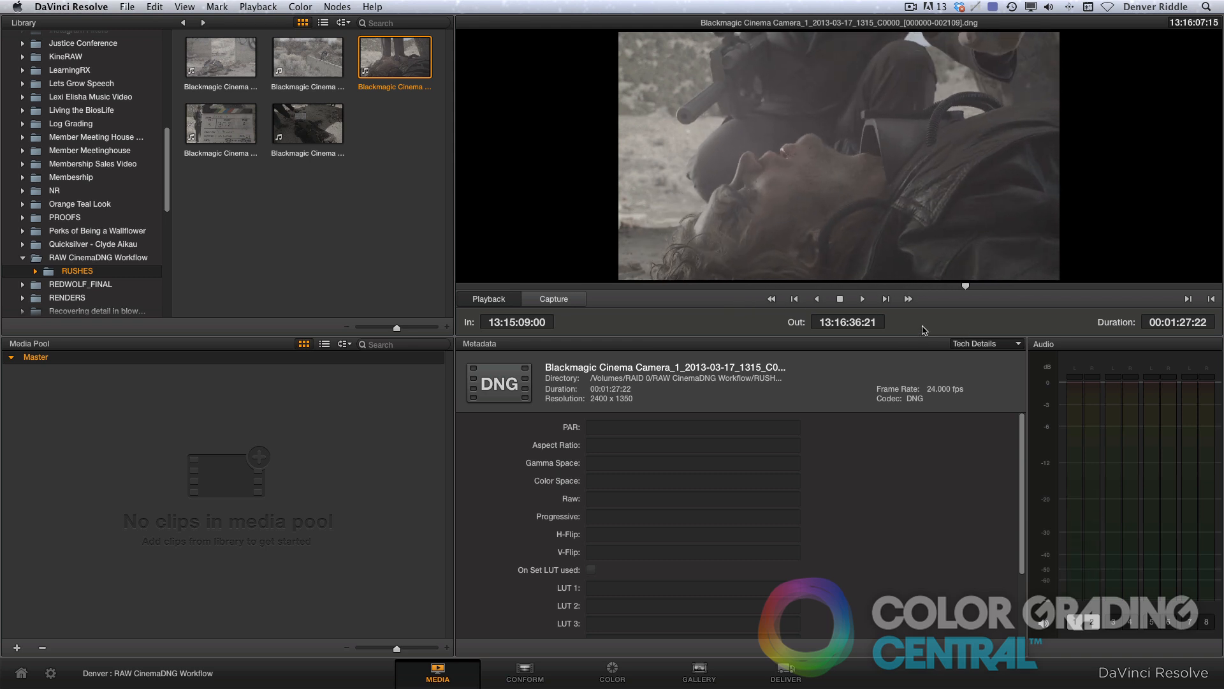
pyautogui.moveTo(394, 56); pyautogui.dragTo(49, 392)
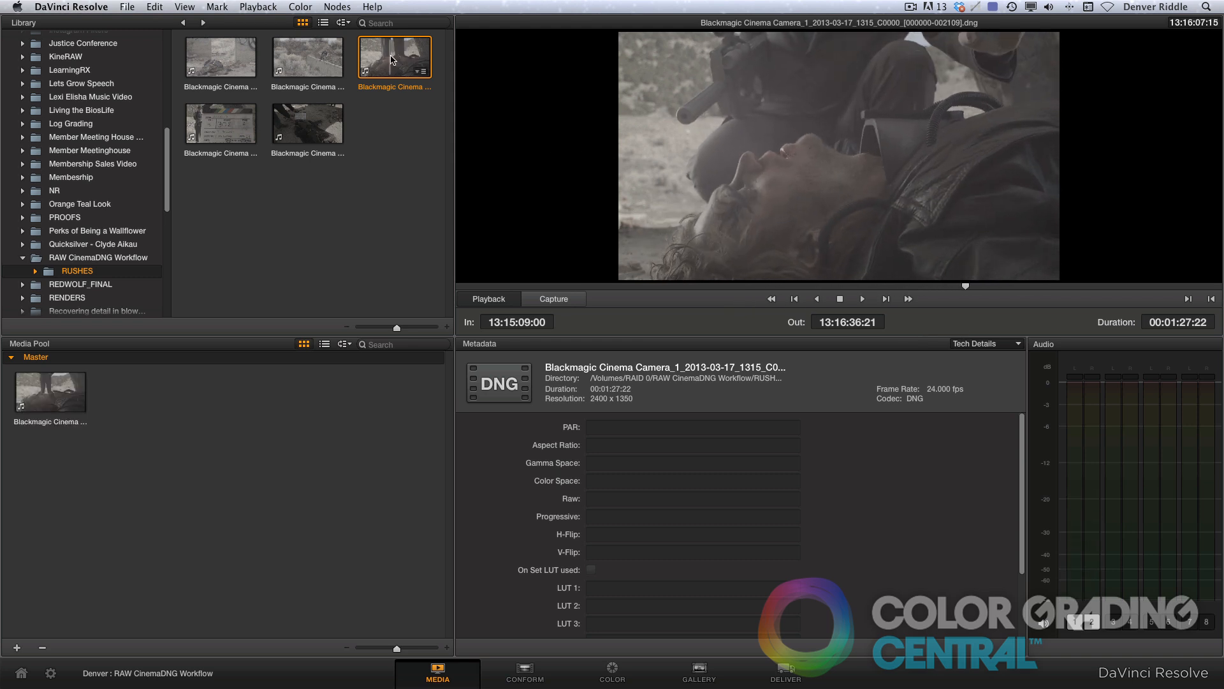
pyautogui.click(220, 56)
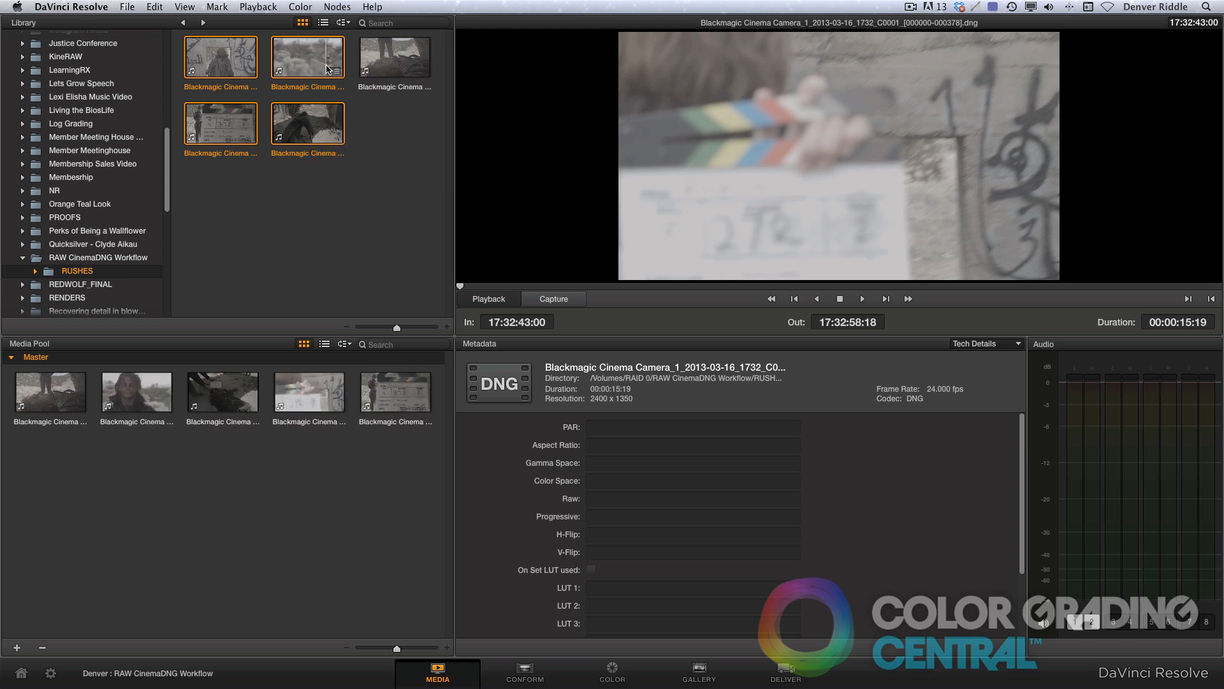
pyautogui.click(306, 55)
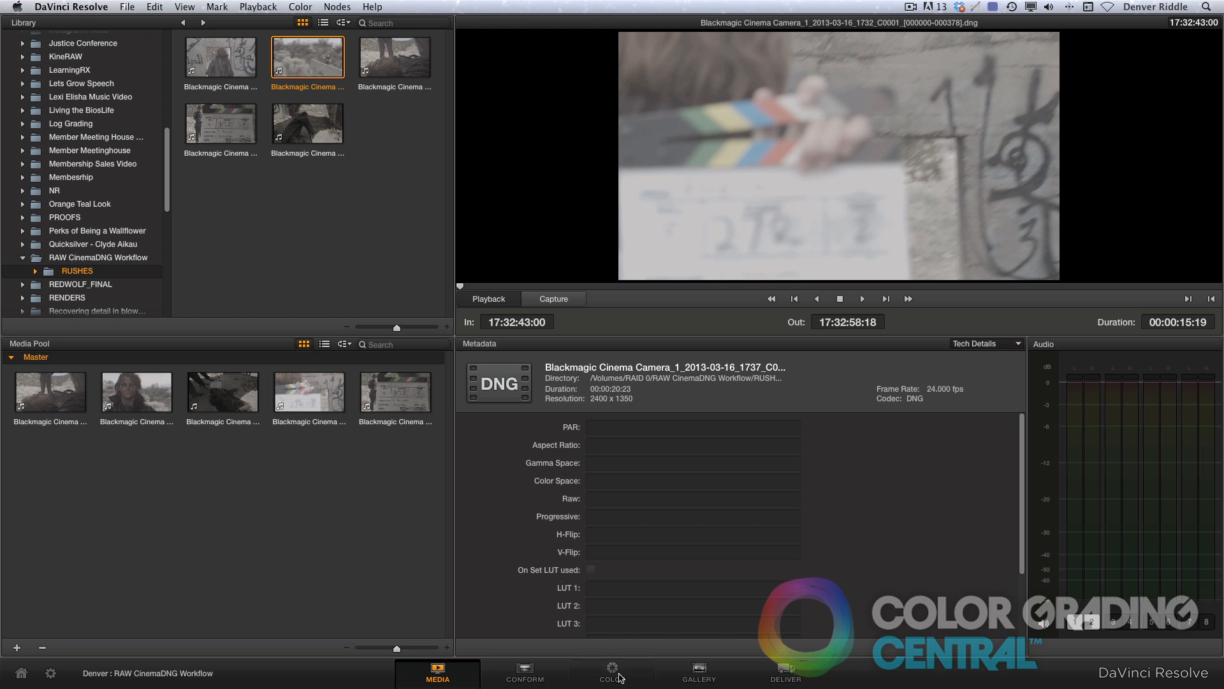
# Step: Apply the Blackmagic Cinema Camera Film to Rec709 LUT and copy the grade to the other four clips
pyautogui.click(612, 674)
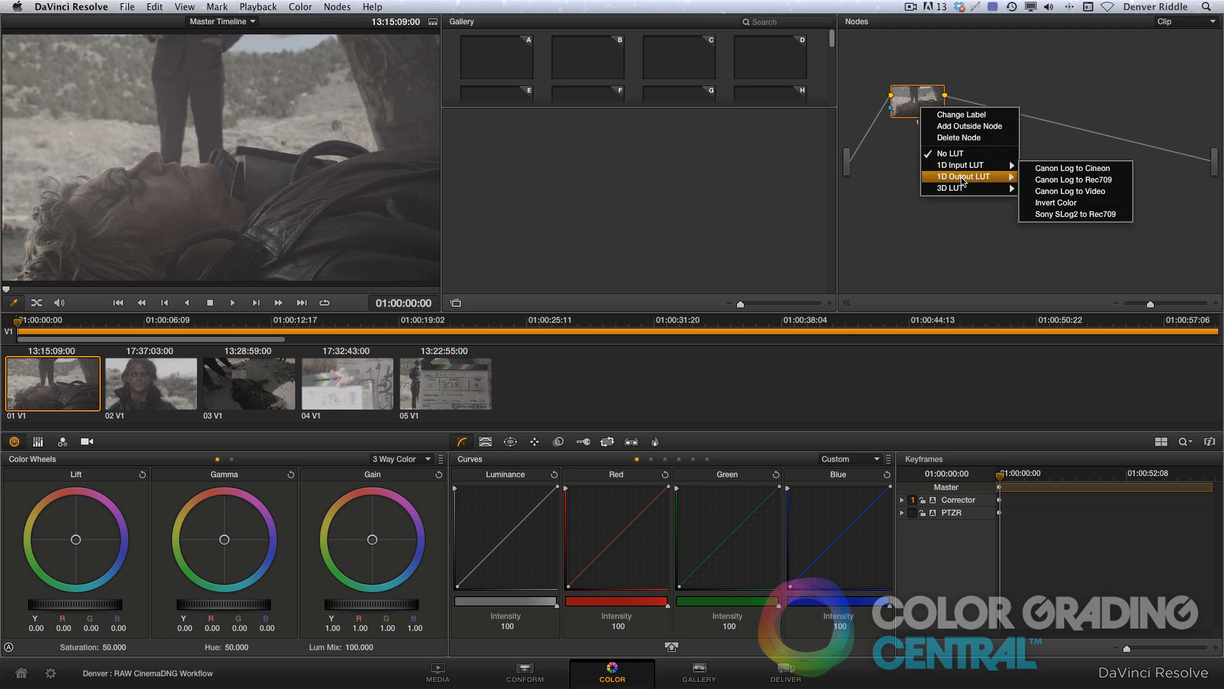
pyautogui.moveTo(963, 187)
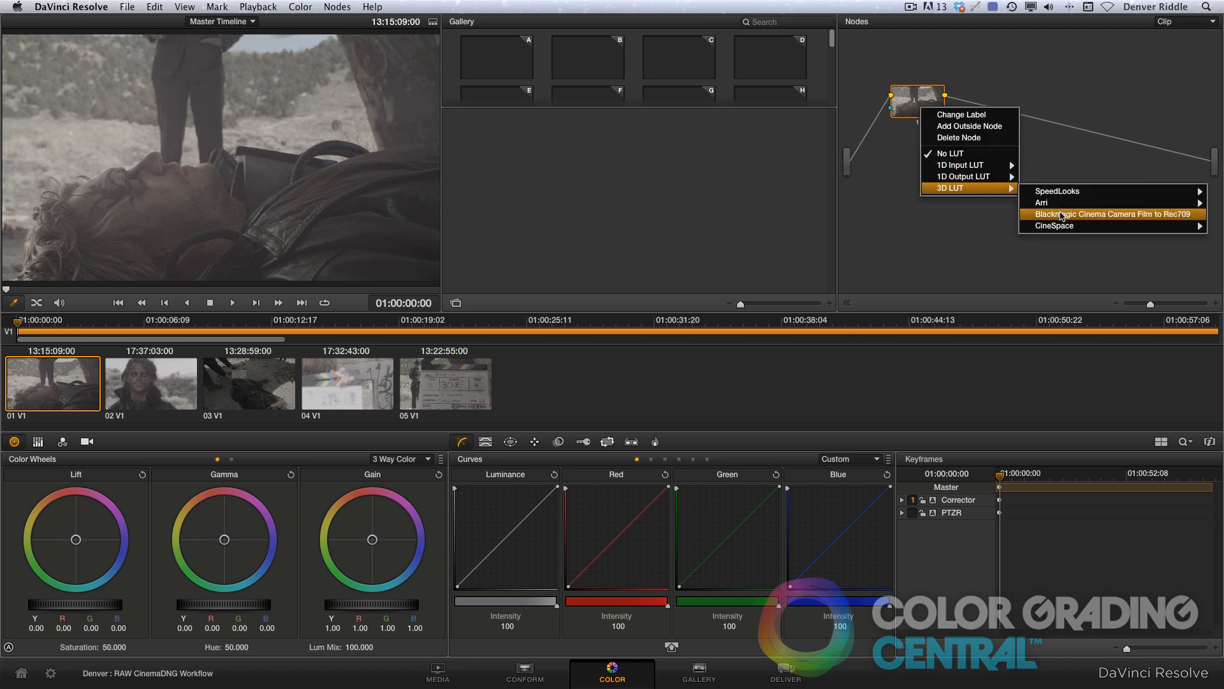
pyautogui.click(1109, 214)
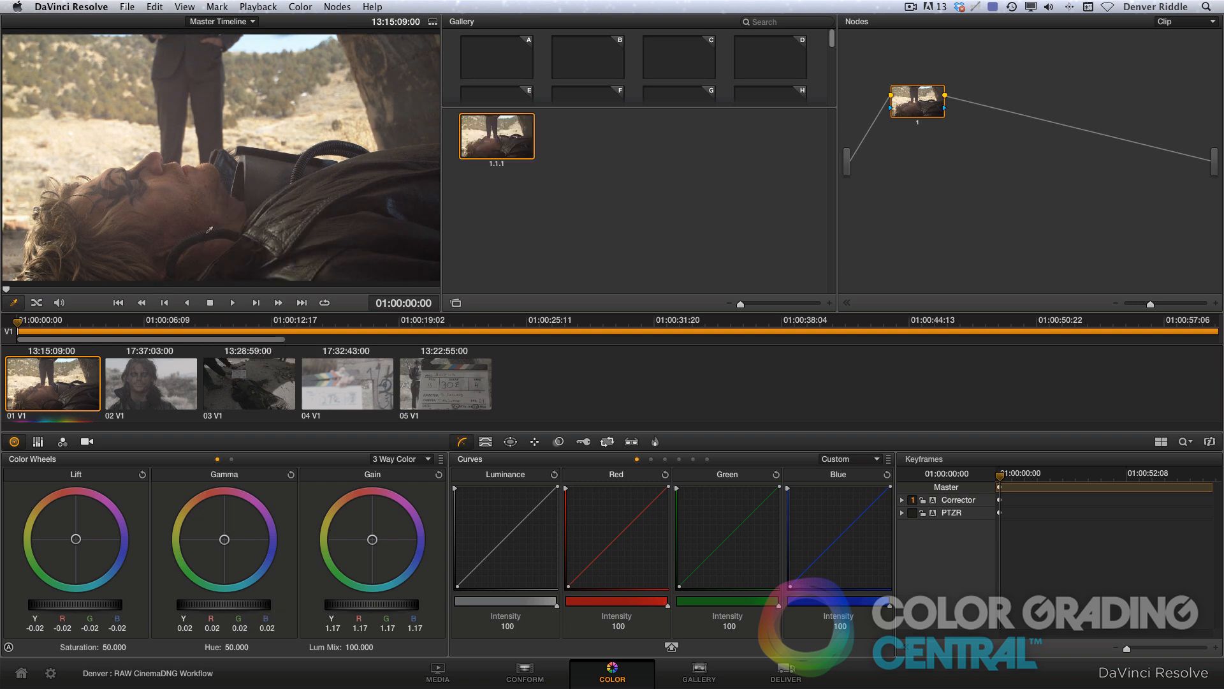
pyautogui.click(150, 382)
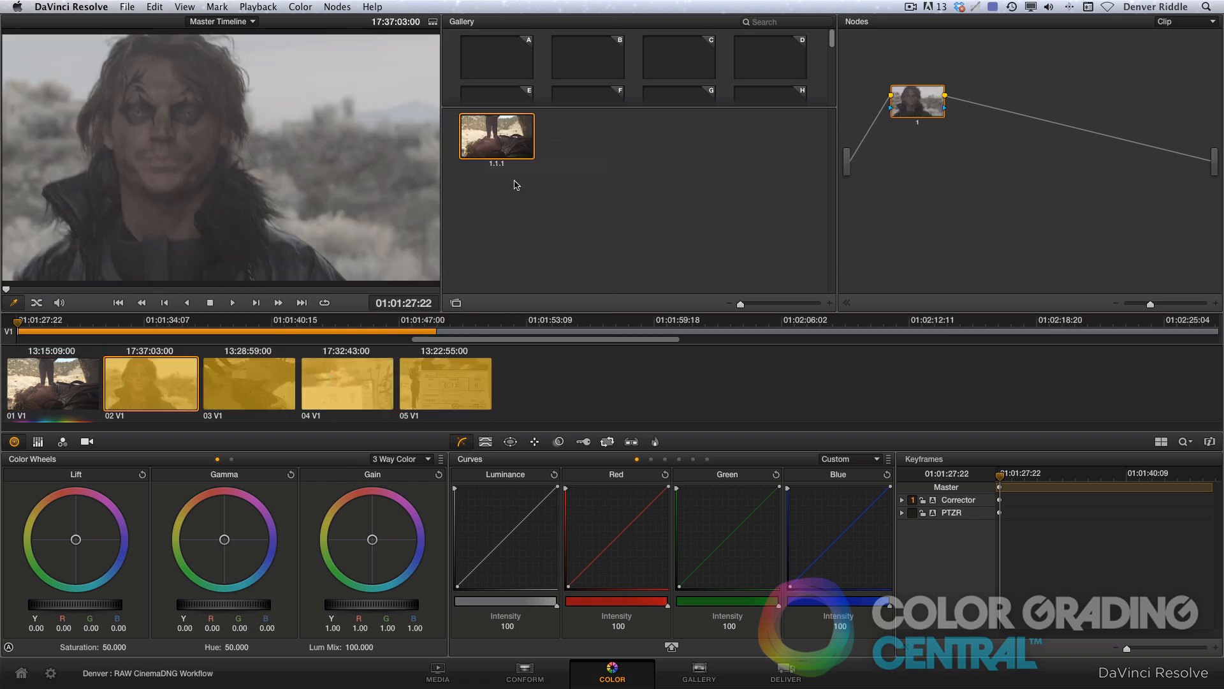
pyautogui.click(445, 383)
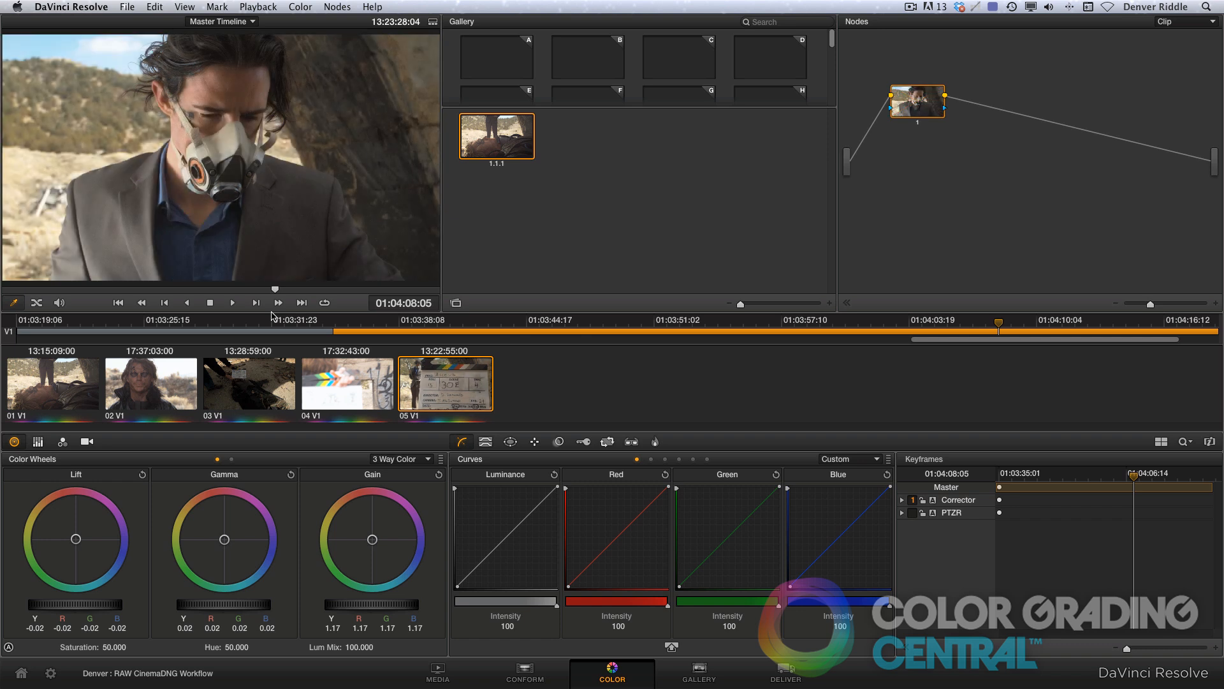
pyautogui.moveTo(126, 6)
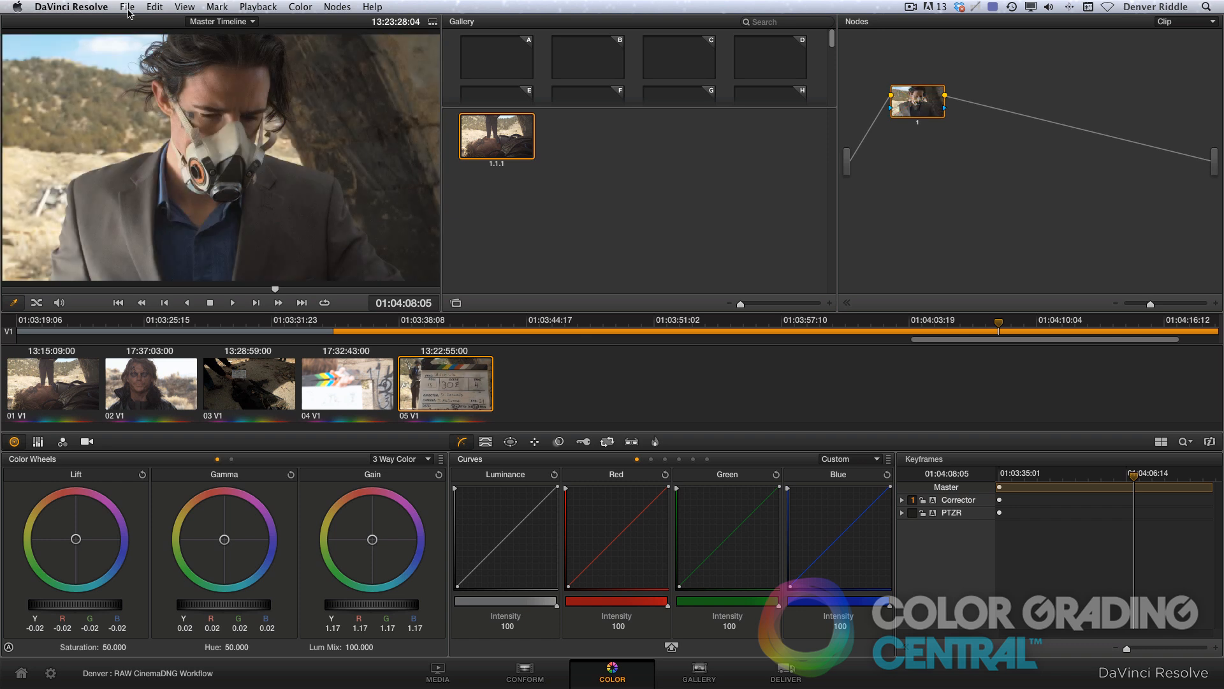
# Step: Switch to the Deliver page to reach the render settings
pyautogui.click(126, 7)
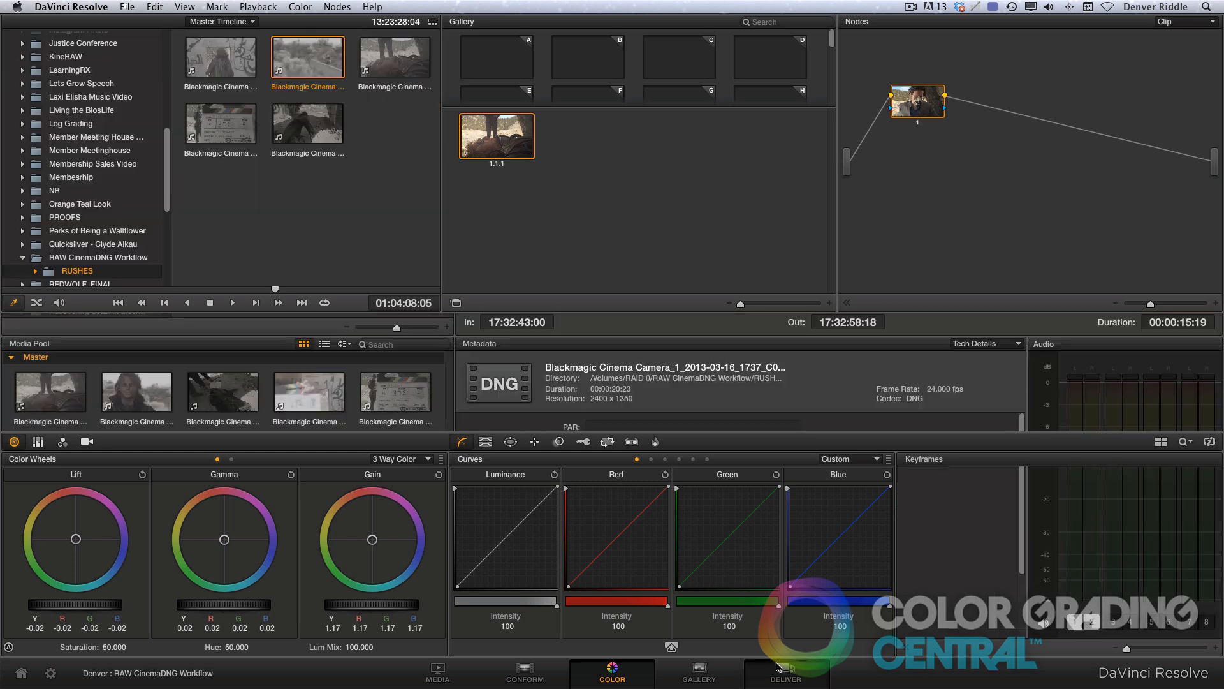
pyautogui.click(785, 673)
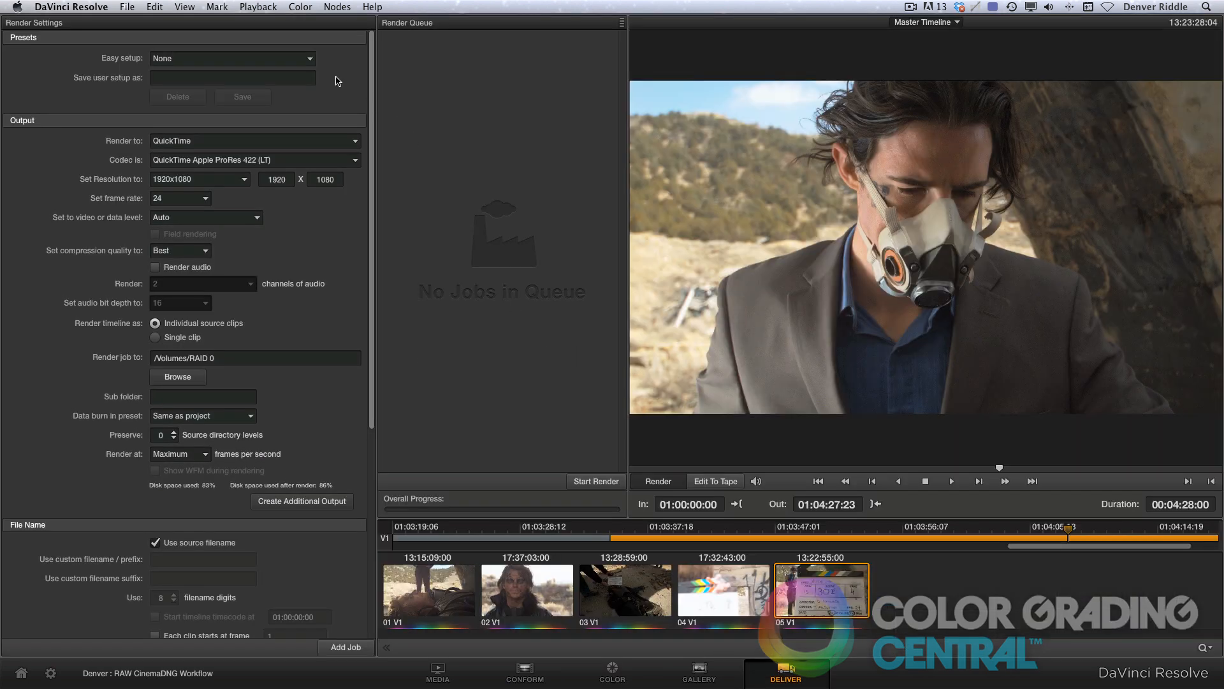
# Step: Choose the Export to Final Cut Pro preset with the ProRes 422 (LT) codec
pyautogui.click(232, 58)
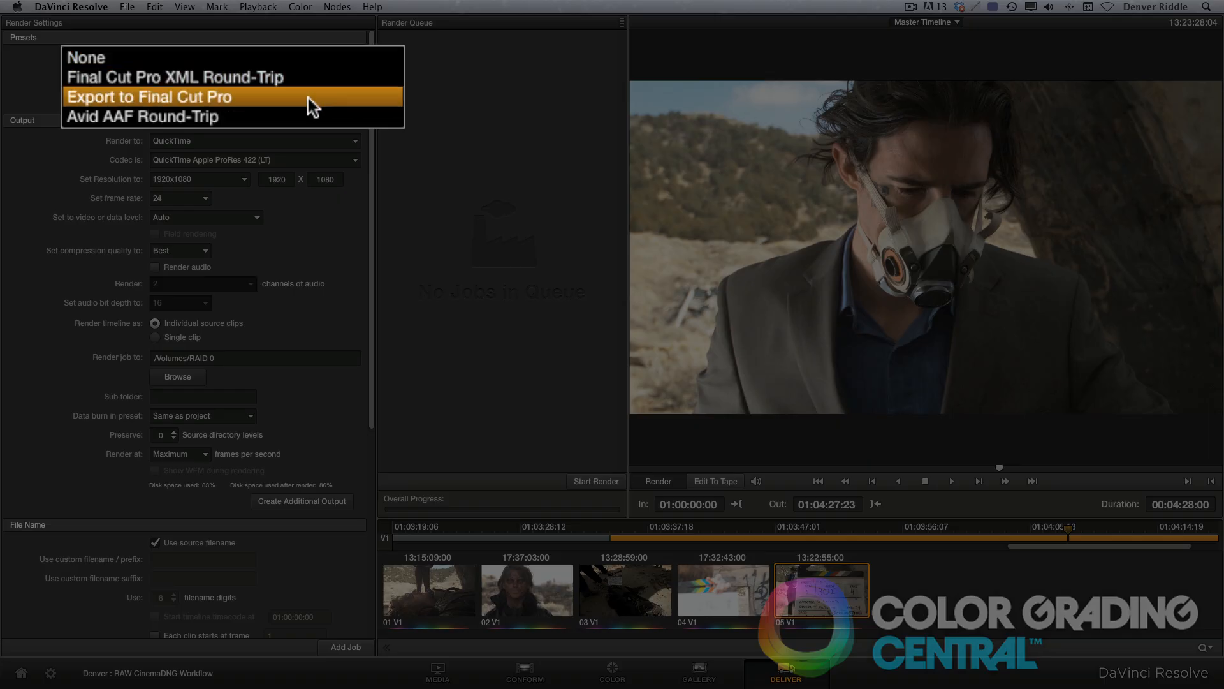
pyautogui.click(149, 96)
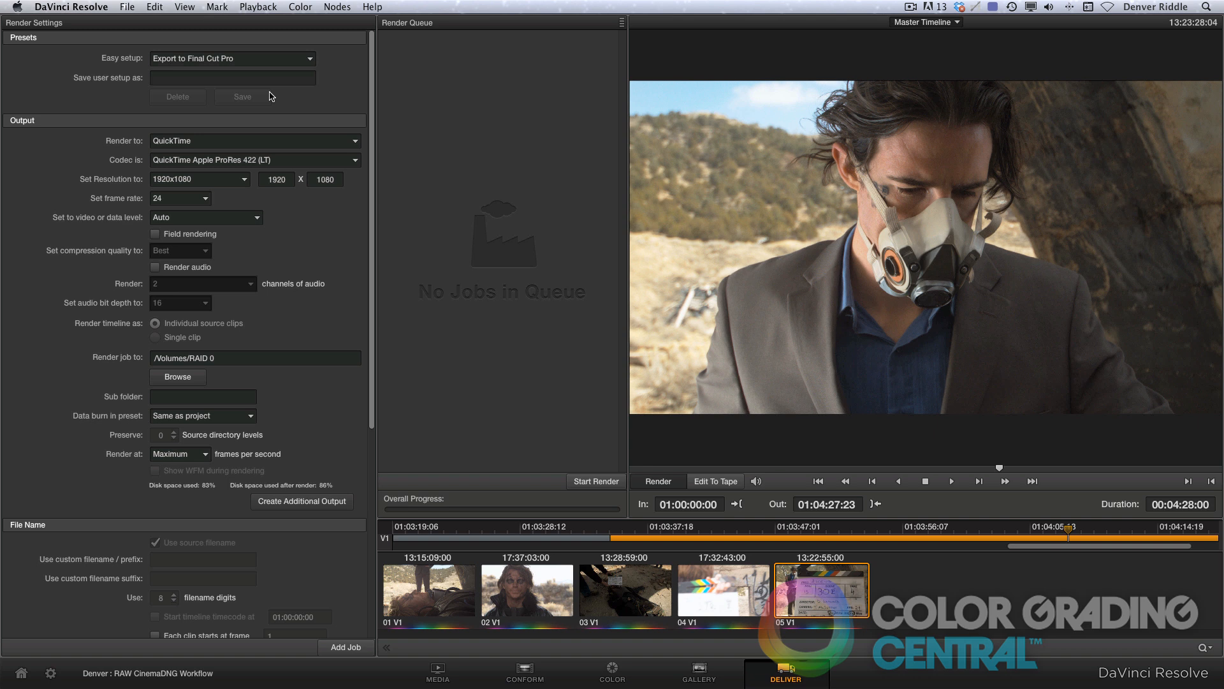
pyautogui.click(254, 159)
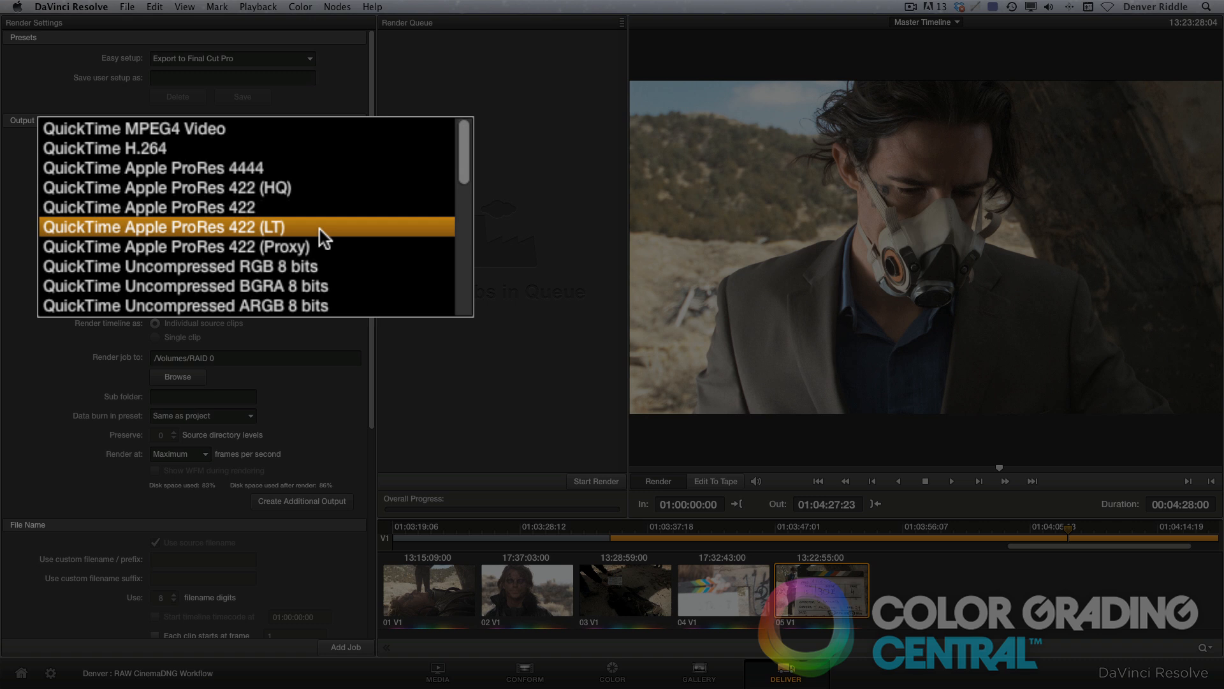
pyautogui.click(162, 226)
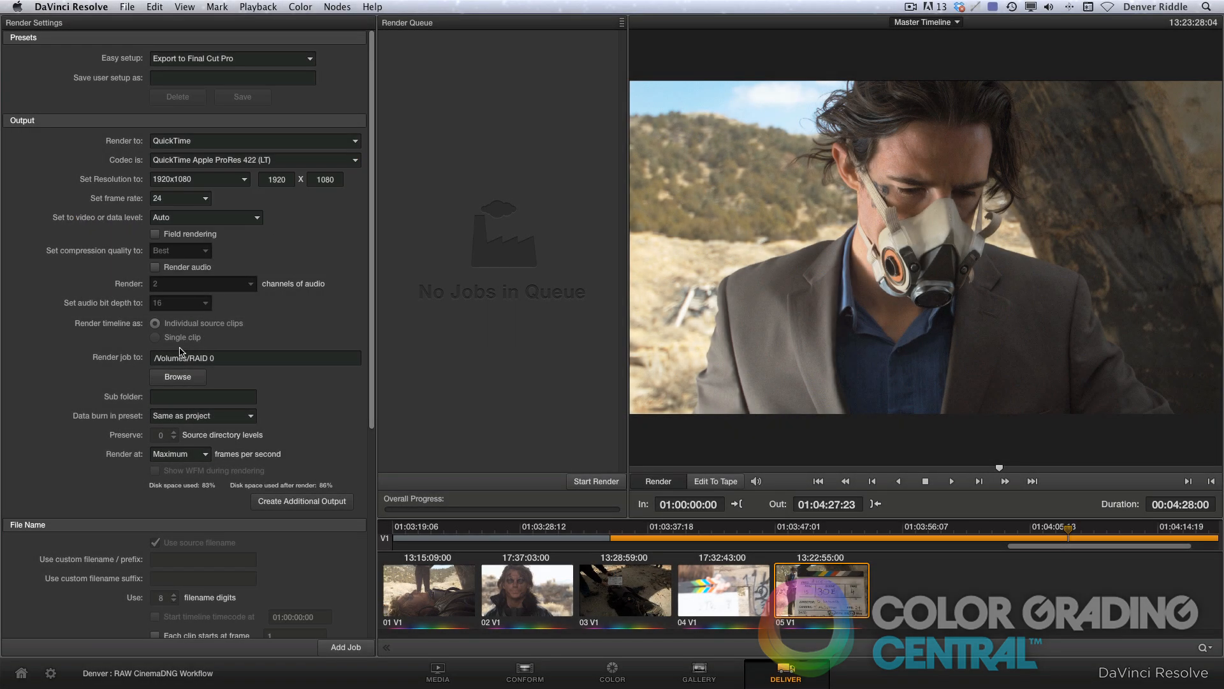
# Step: Render into the RAW CinemaDNG Workflow folder with a 'proxies' sub folder
pyautogui.click(178, 376)
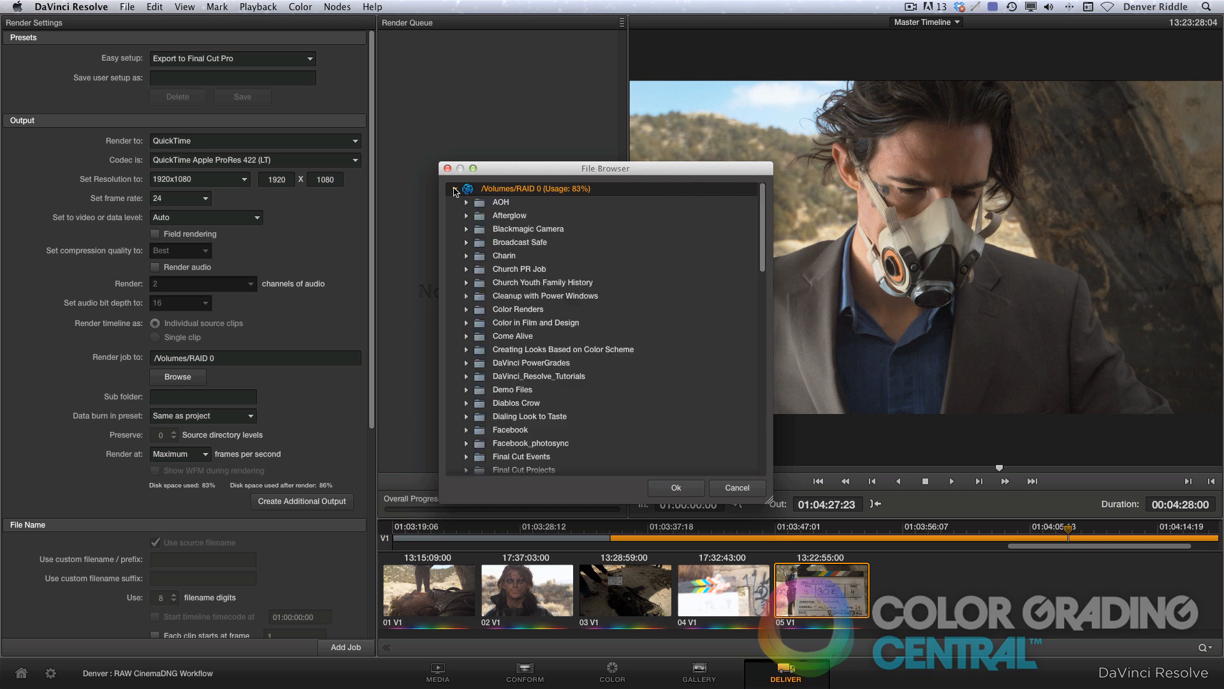
pyautogui.click(541, 417)
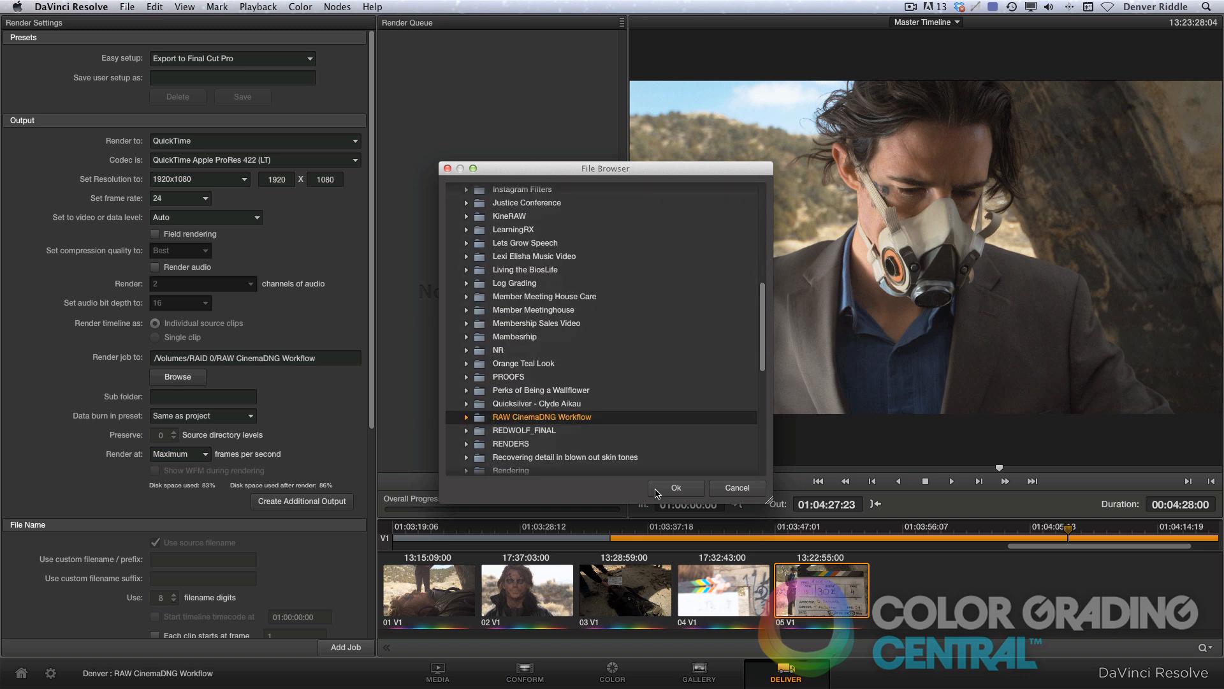
pyautogui.click(675, 487)
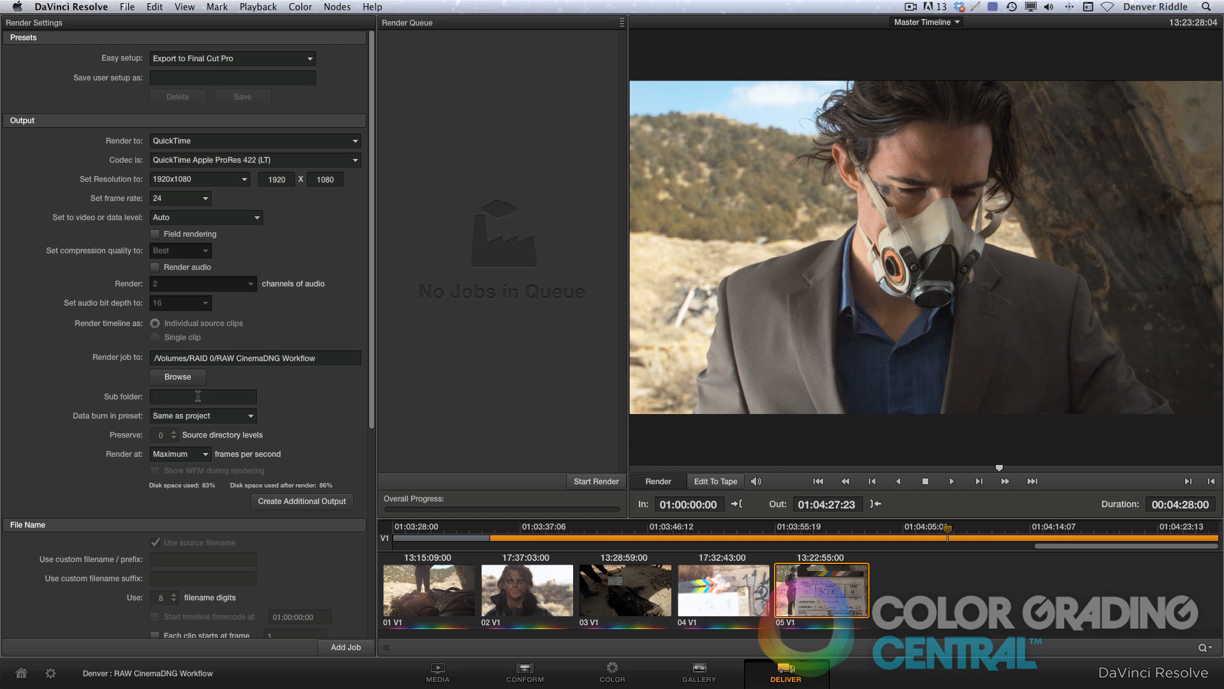
pyautogui.write('proxies')
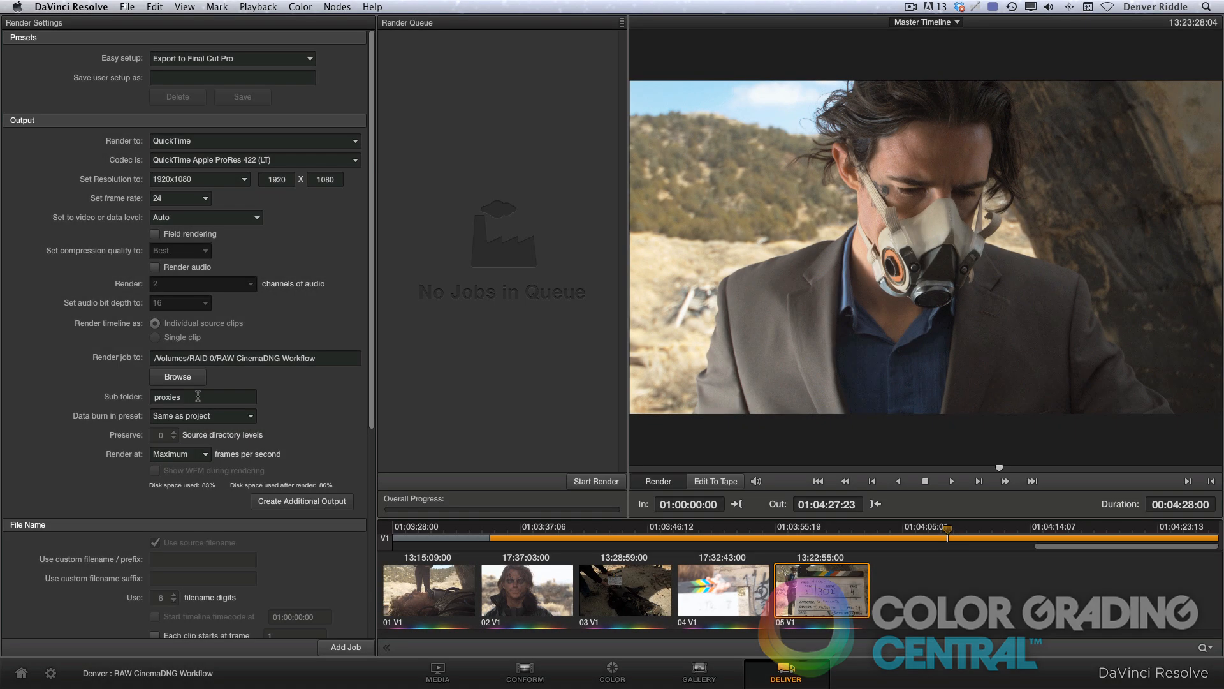
pyautogui.moveTo(572, 533)
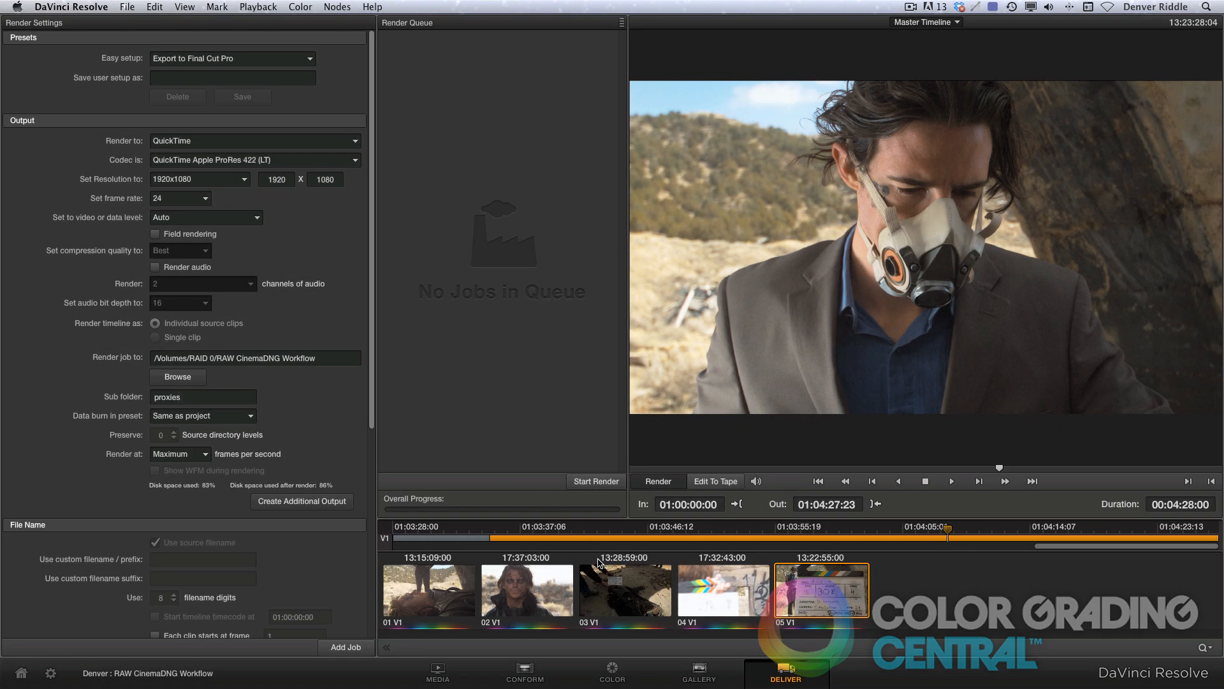
# Step: Queue the proxy render job, confirm the overwrite warning, and render it to 100%
pyautogui.click(595, 481)
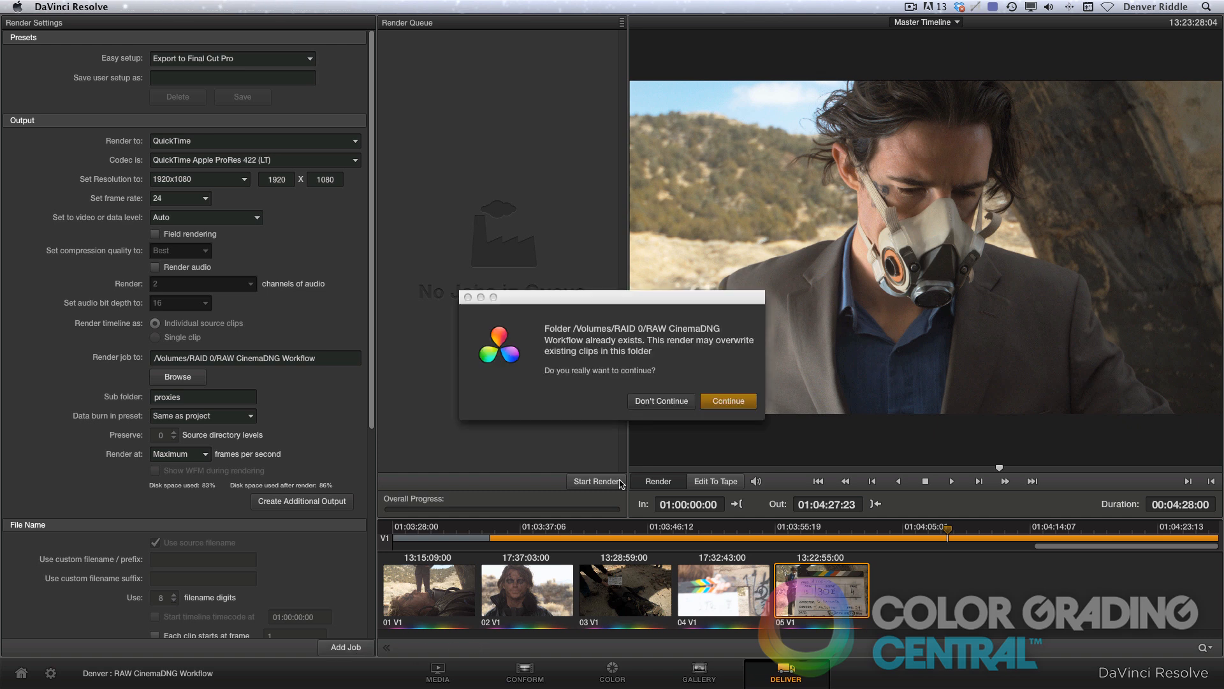
pyautogui.click(727, 401)
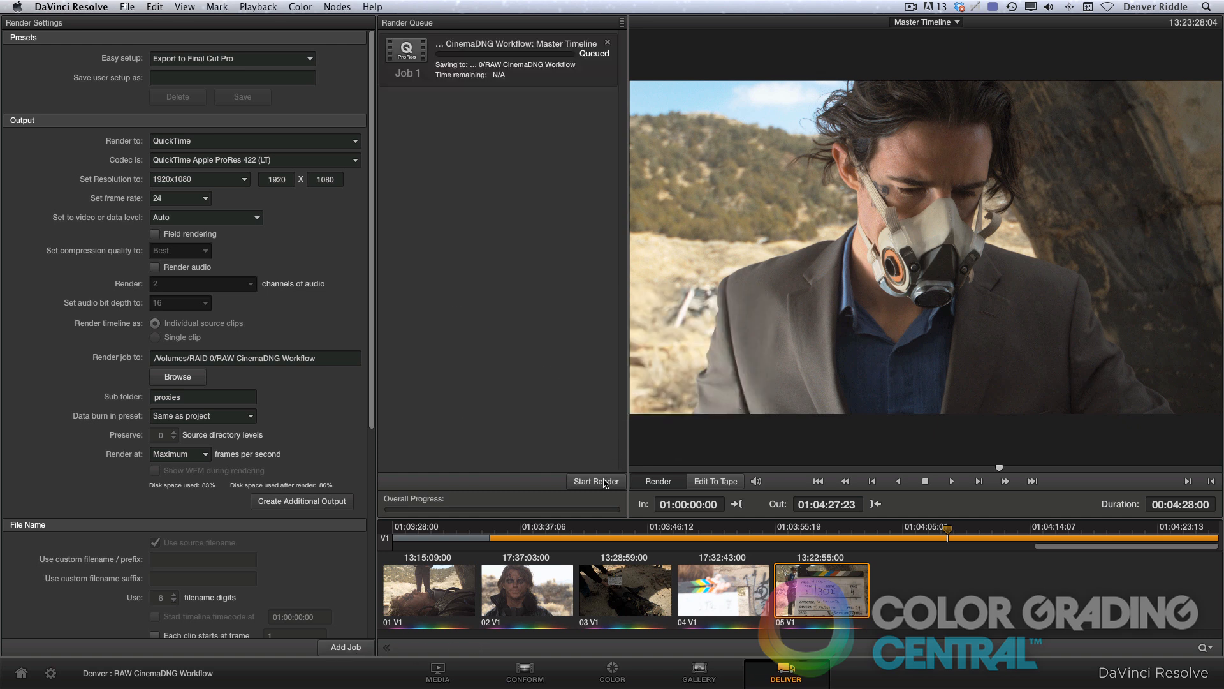
pyautogui.click(595, 481)
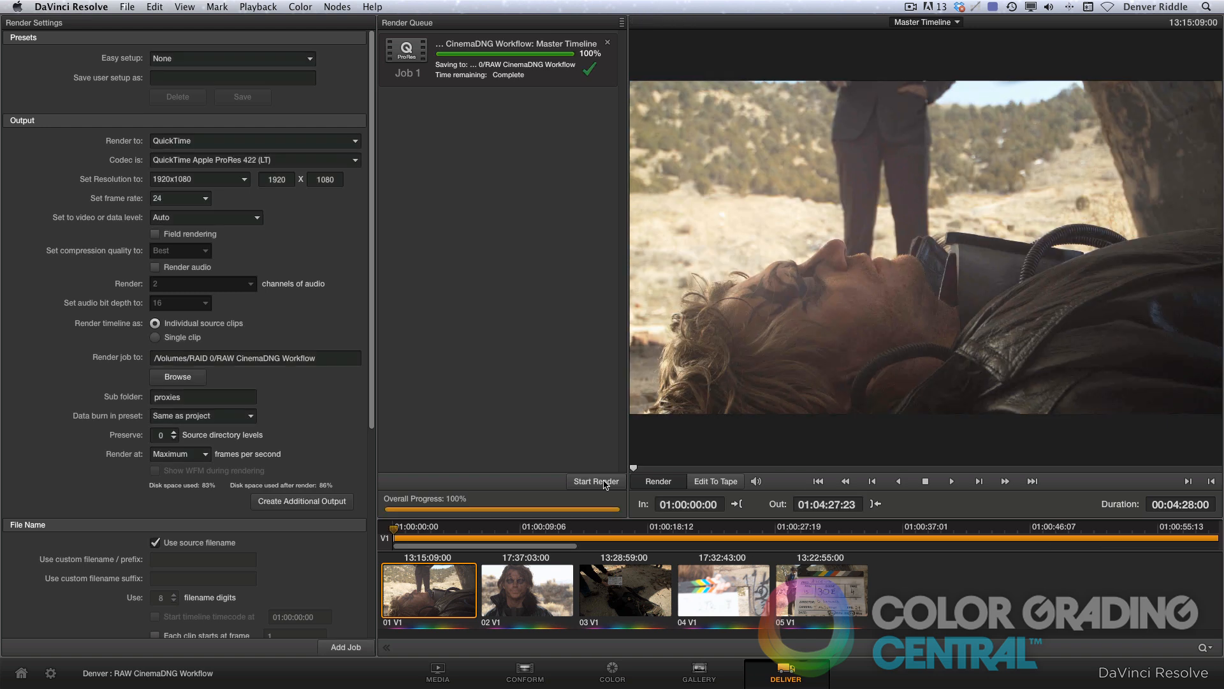
pyautogui.press('cmd+tab')
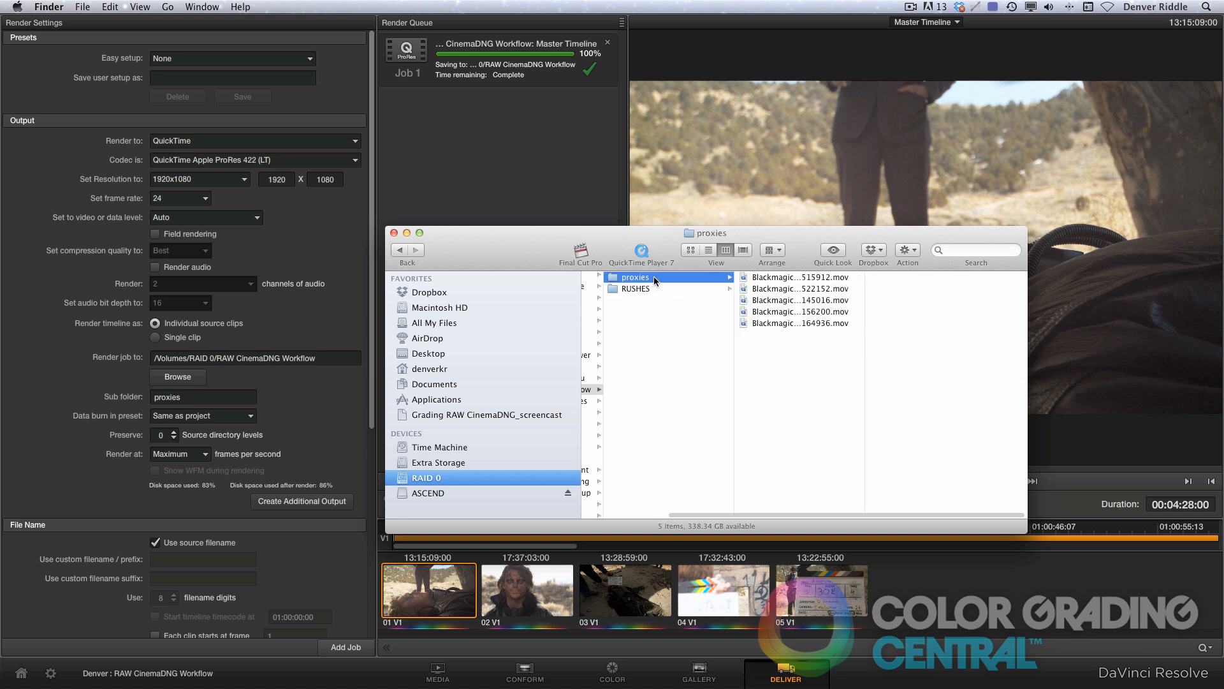
# Step: Open the proxies folder in RAW CinemaDNG Workflow to view the five rendered .mov files
pyautogui.click(797, 300)
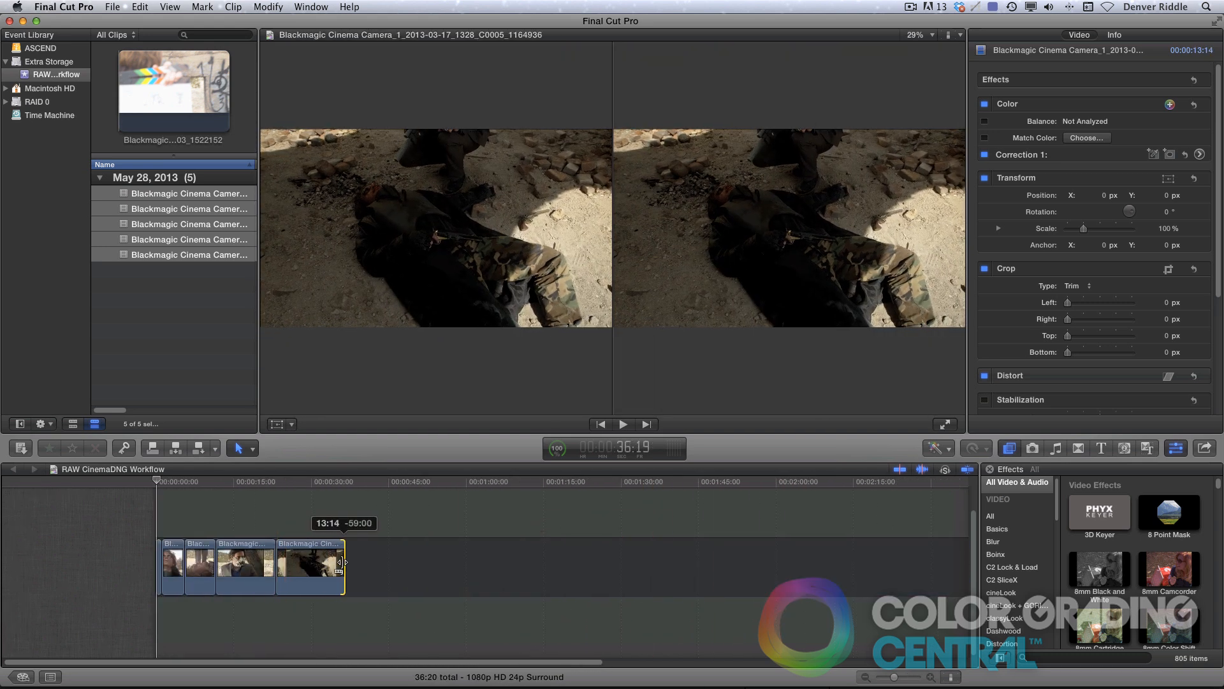
# Step: Edit the five proxy clips into a roughly 36-second cut in the project timeline
pyautogui.click(249, 566)
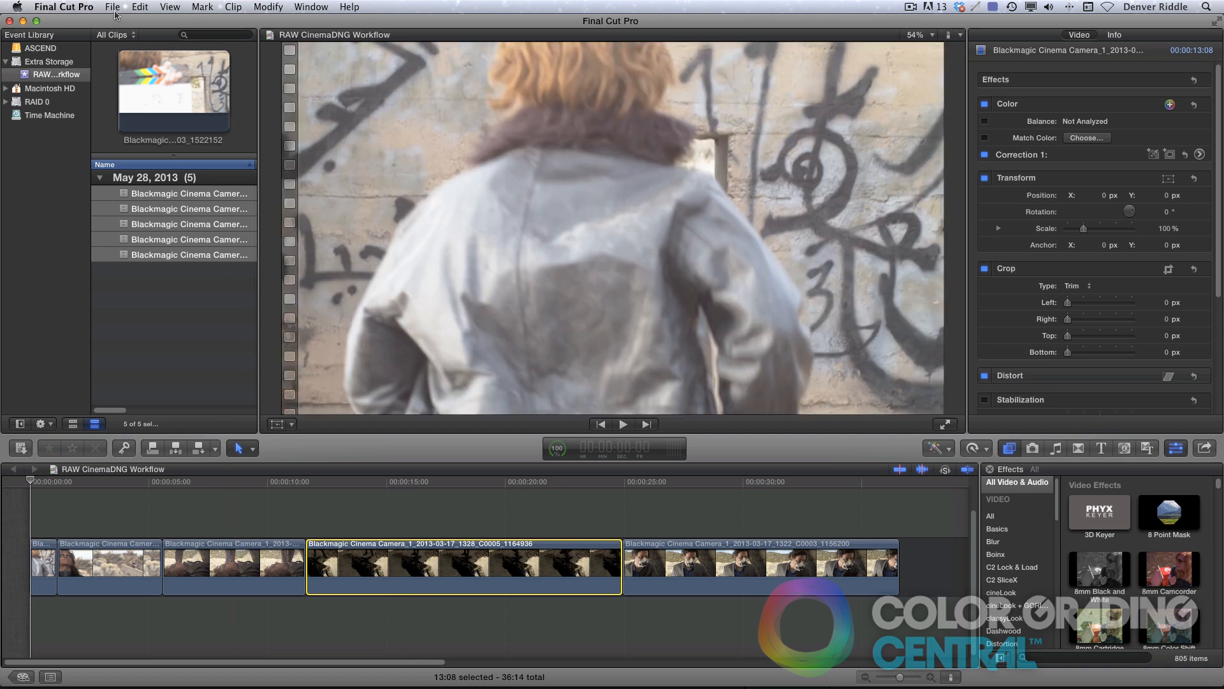
# Step: Export the edit via File > Export XML, saved as 'RAW CinemaDNG Workflow'
pyautogui.click(112, 7)
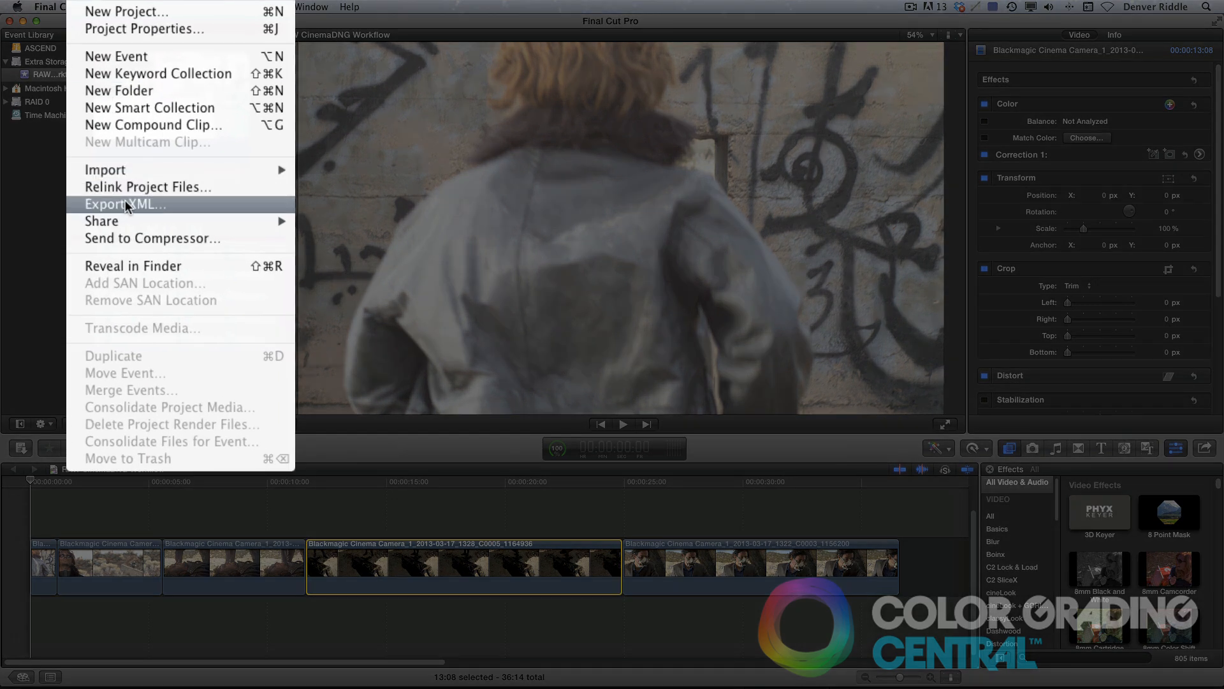
pyautogui.click(125, 204)
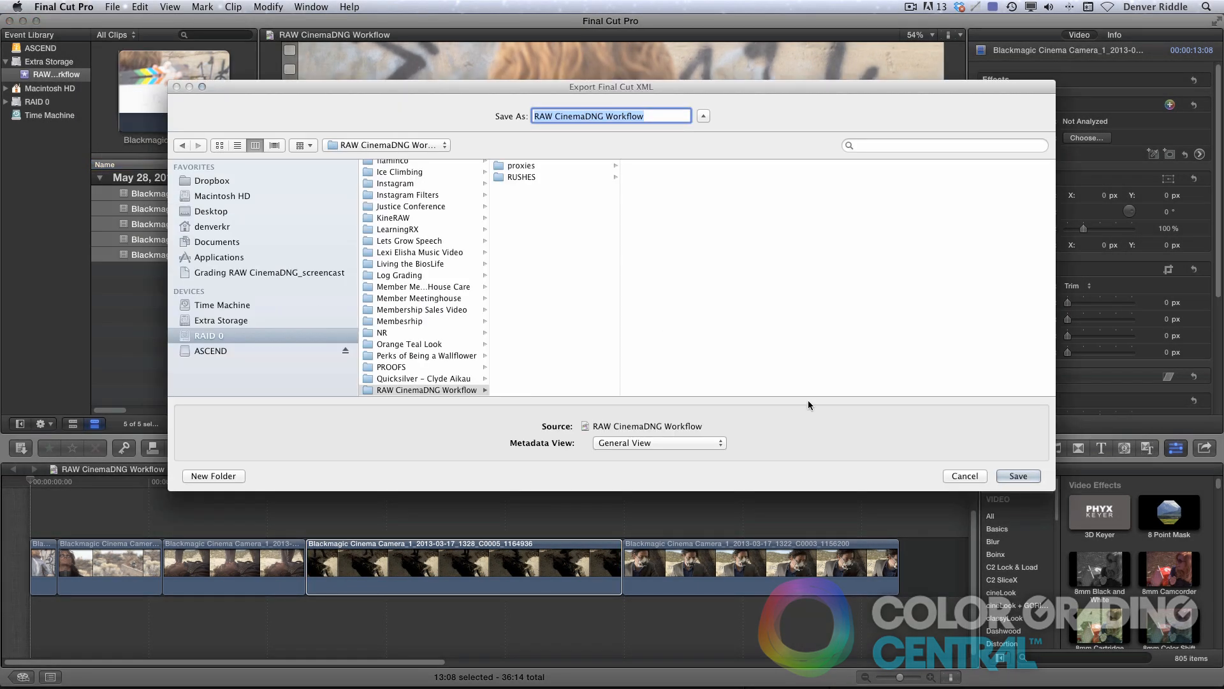
pyautogui.click(964, 475)
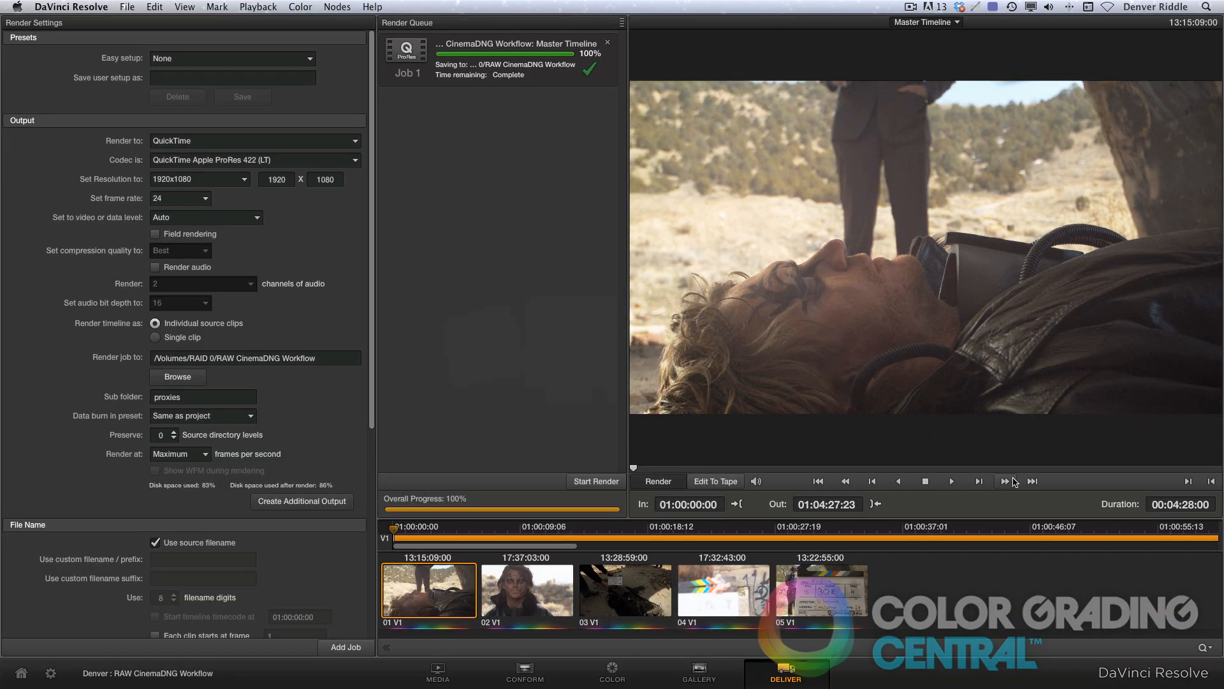
# Step: Switch to Resolve's Conform page and choose File > Import AAF, EDL, XML
pyautogui.click(525, 672)
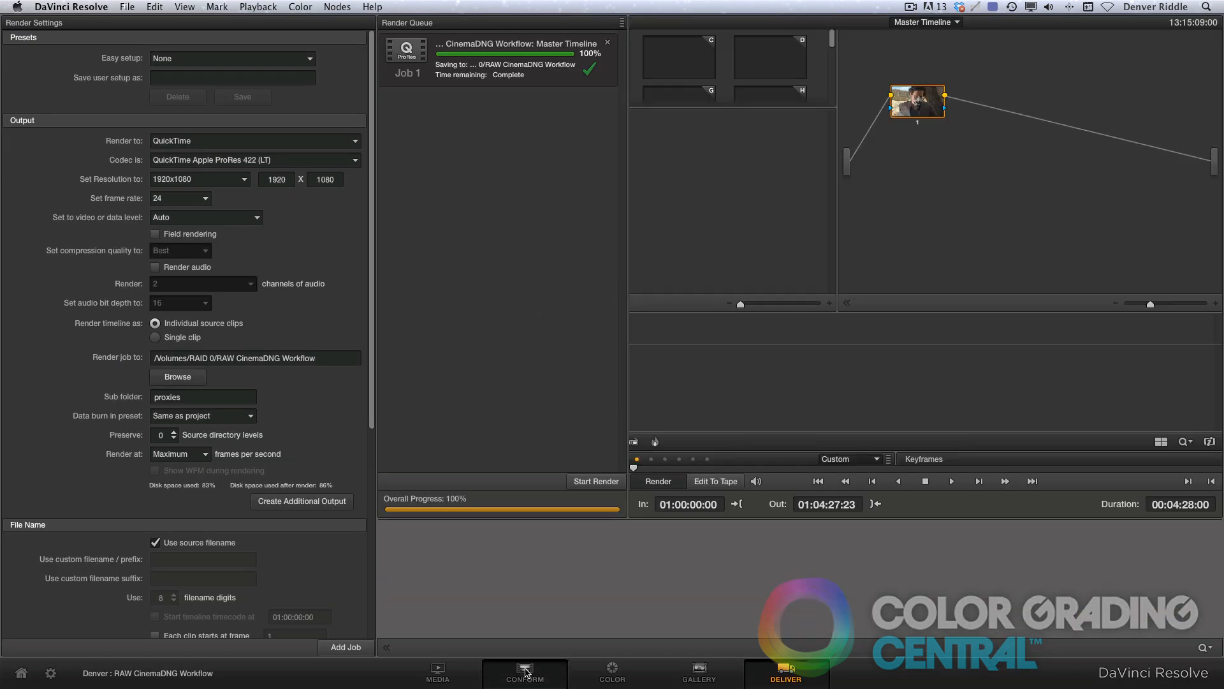
pyautogui.click(525, 673)
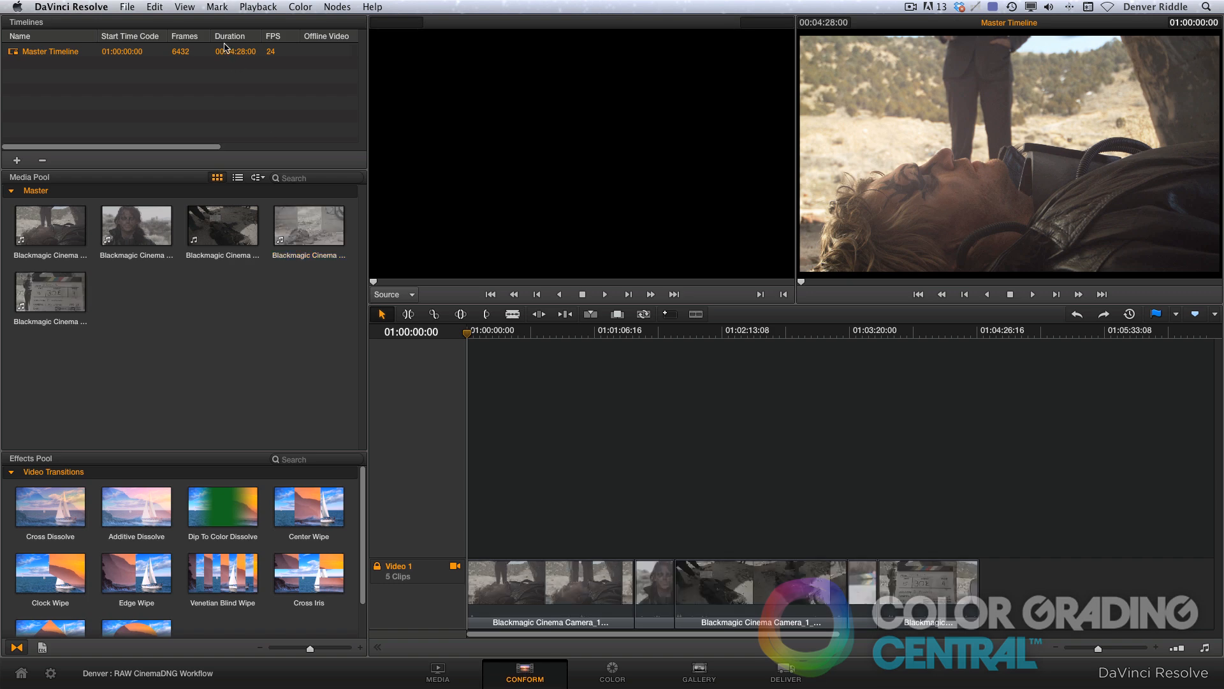
pyautogui.click(125, 7)
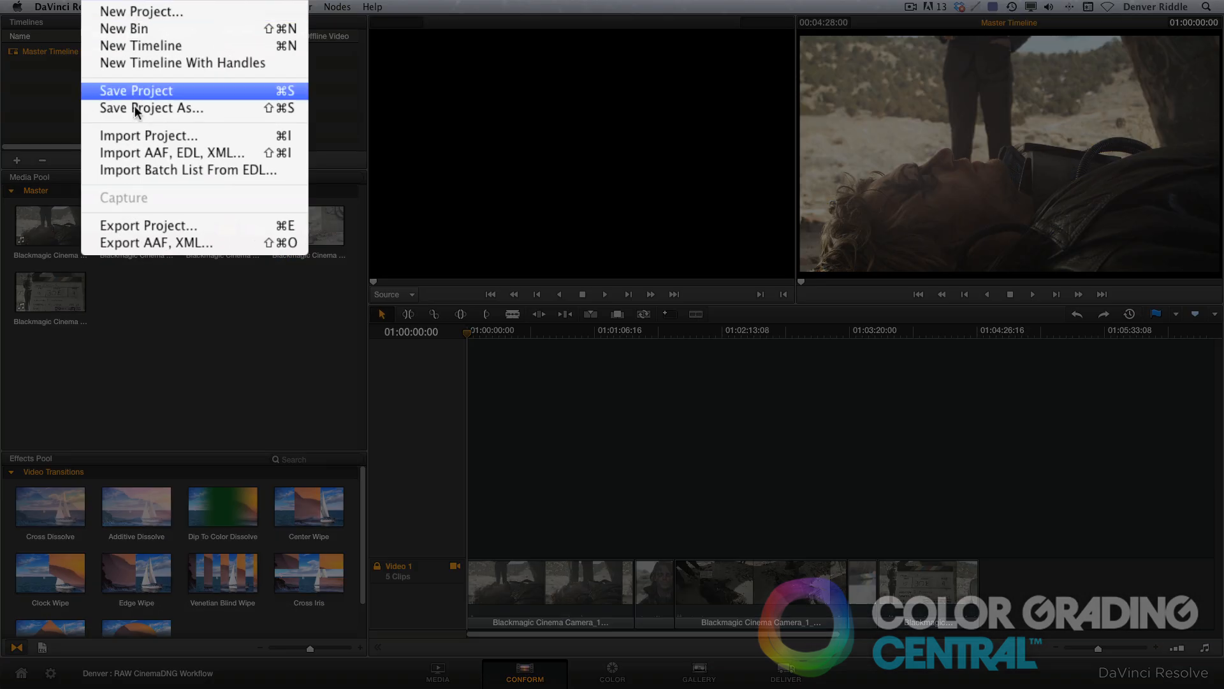
pyautogui.moveTo(137, 152)
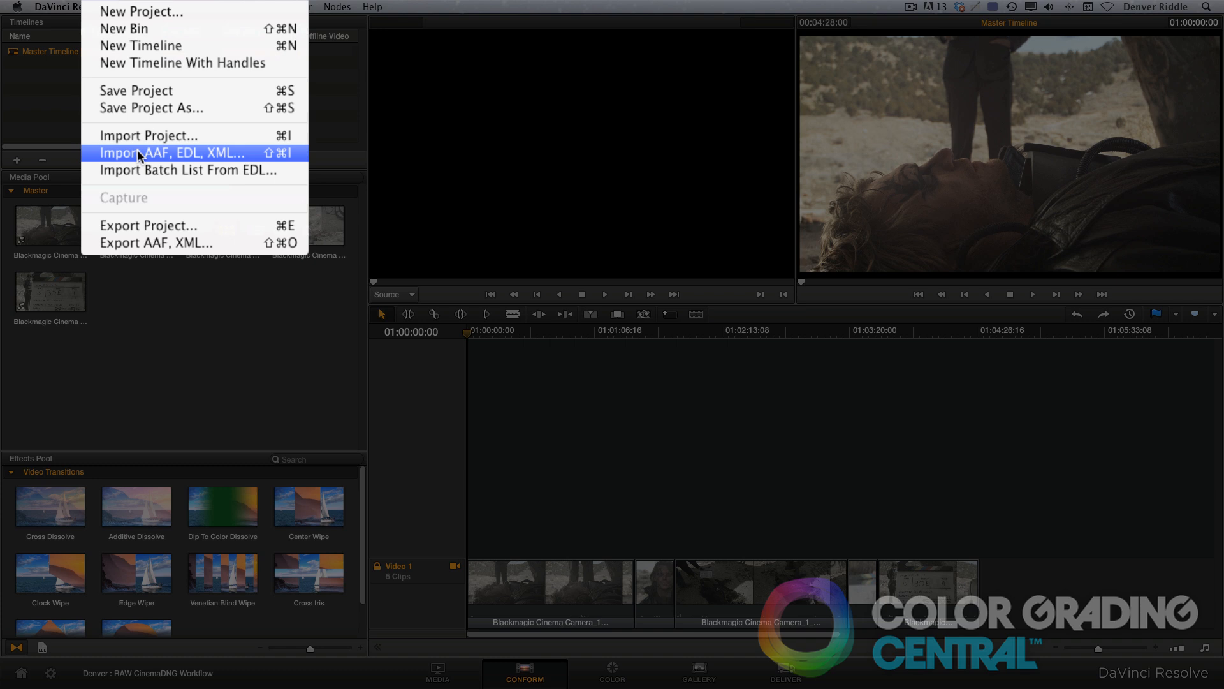
pyautogui.click(168, 153)
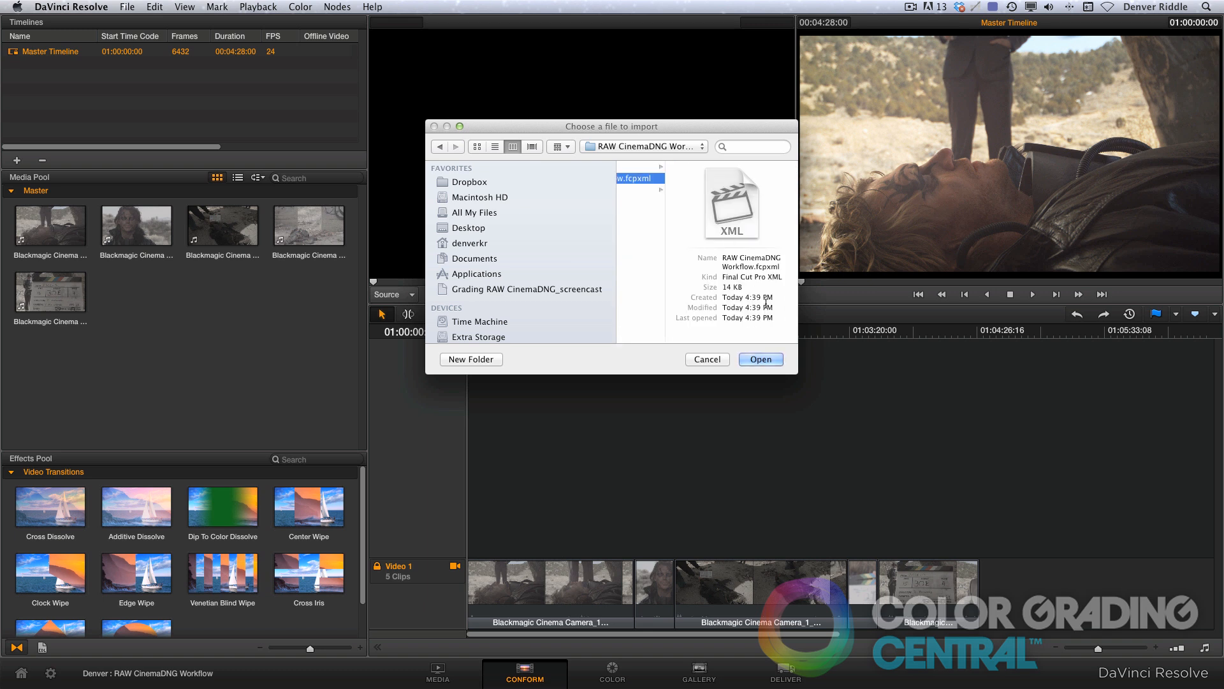
# Step: Load the RAW CinemaDNG Workflow .fcpxml with automatic source-clip import turned off
pyautogui.click(760, 359)
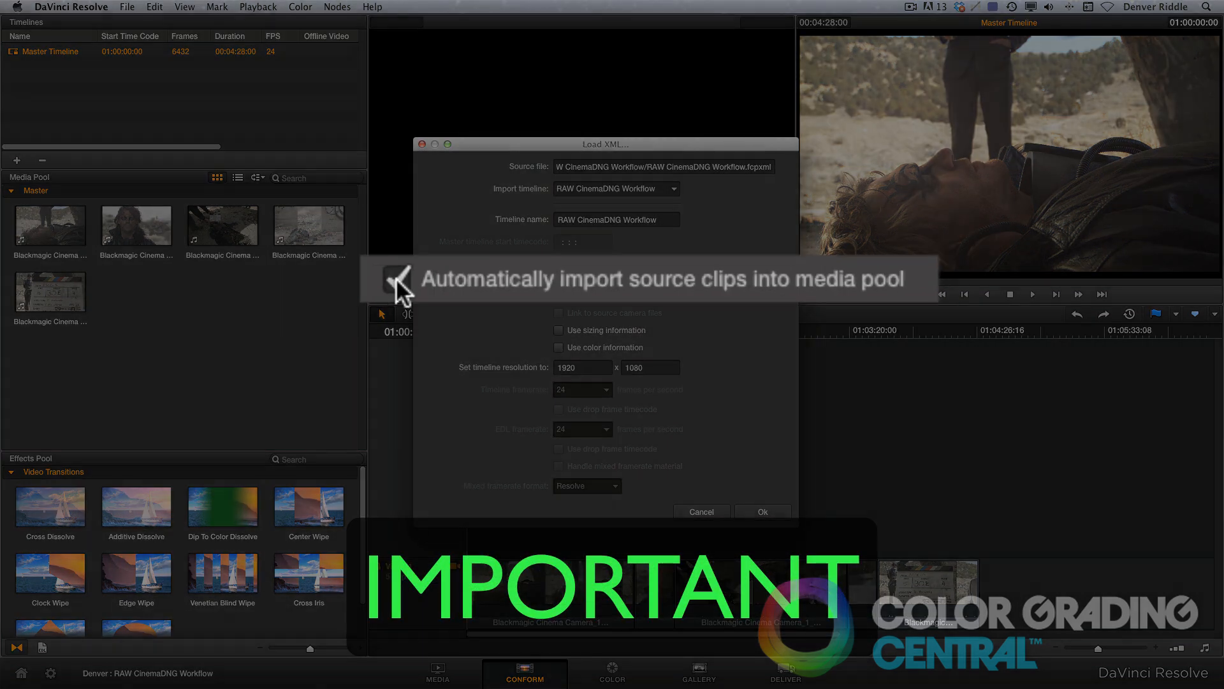
pyautogui.click(372, 279)
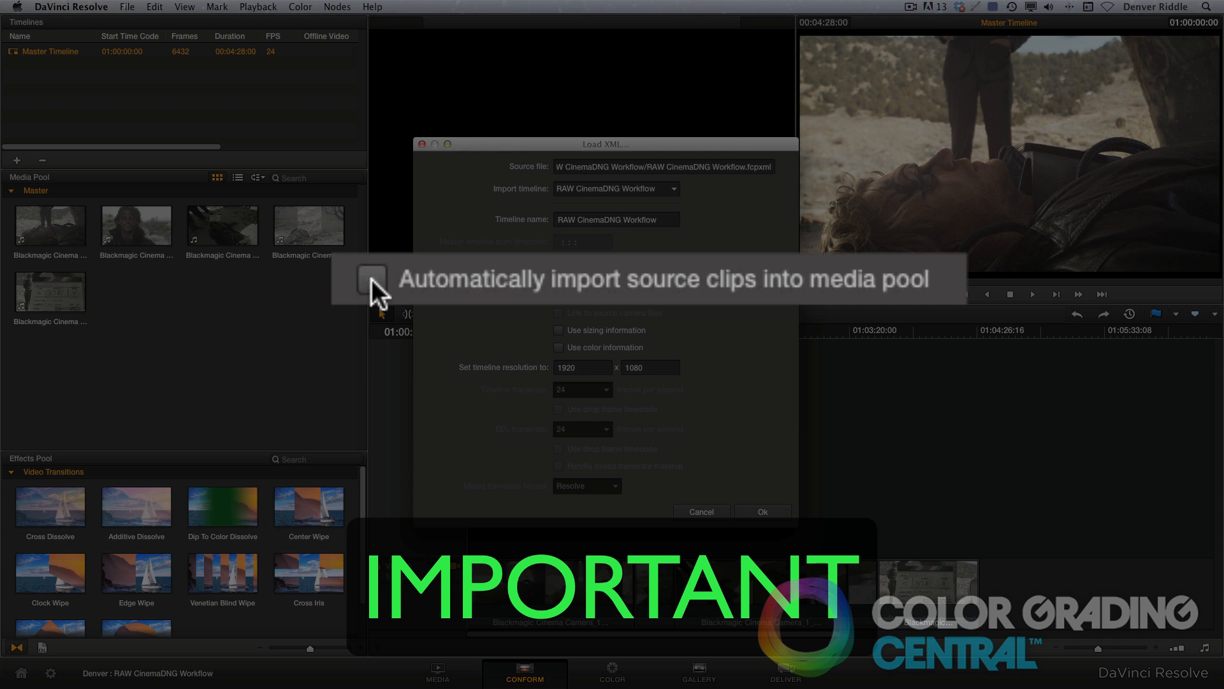
pyautogui.click(378, 281)
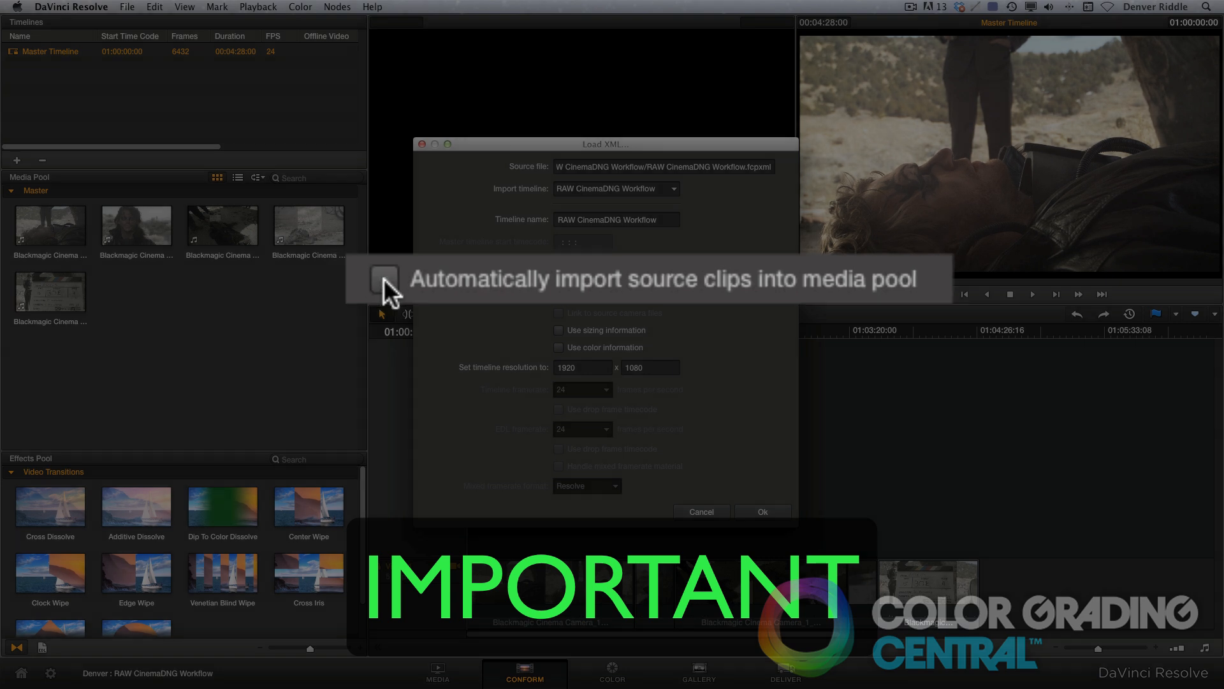
pyautogui.click(557, 279)
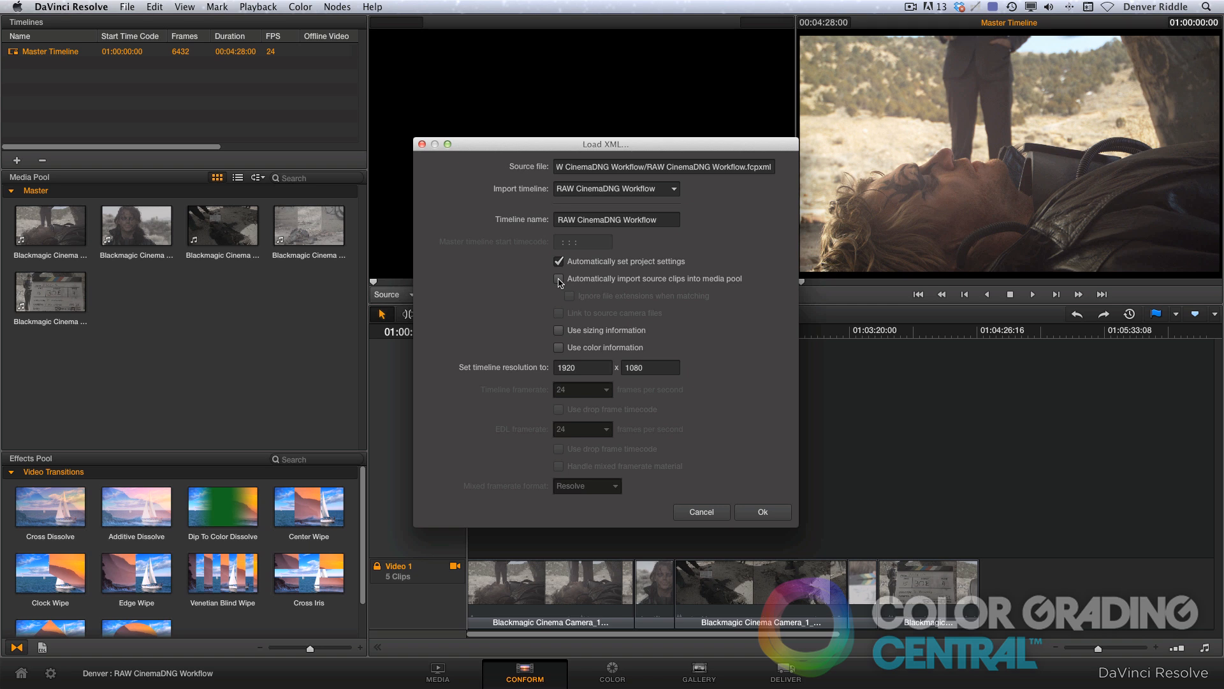
pyautogui.click(558, 279)
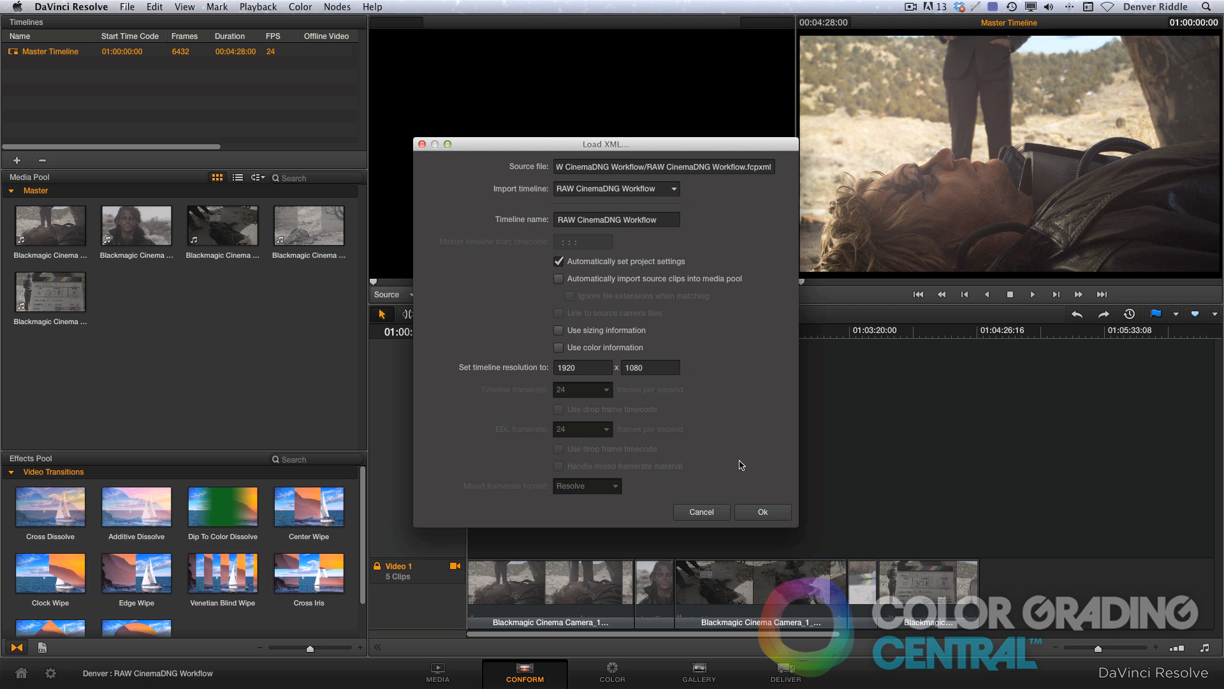
pyautogui.click(762, 511)
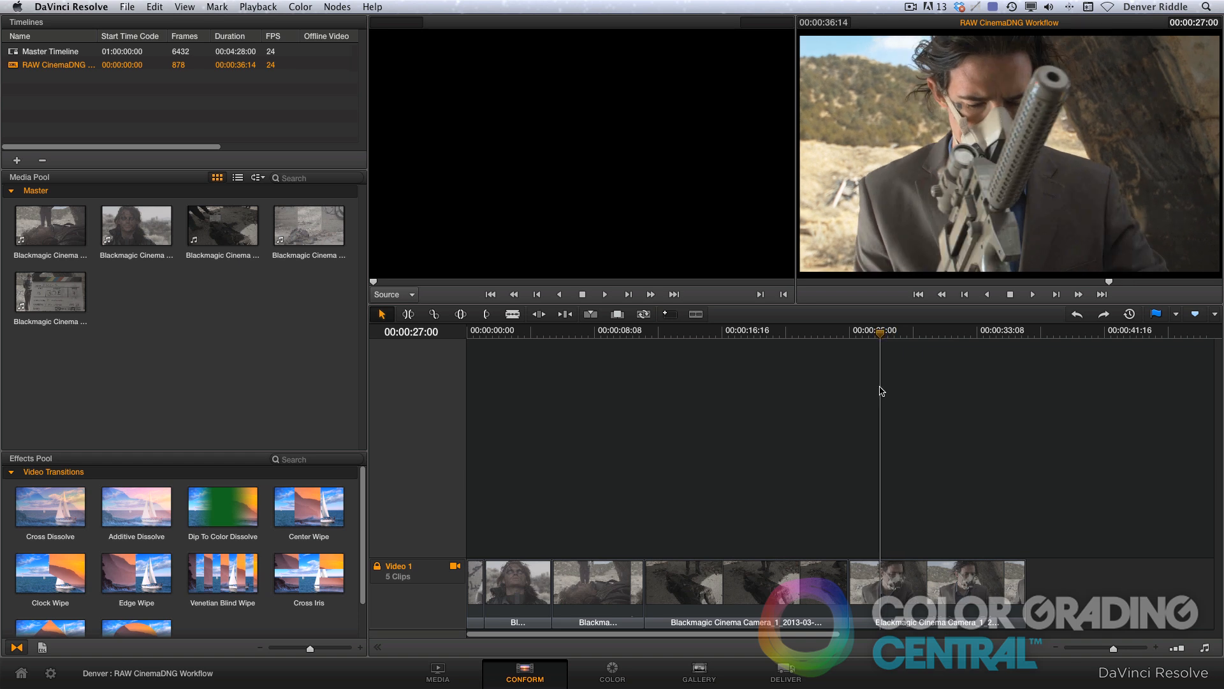
# Step: On the Color page, append the Bleach Reduction PowerGrade node graph from the Gallery to clip five
pyautogui.click(612, 673)
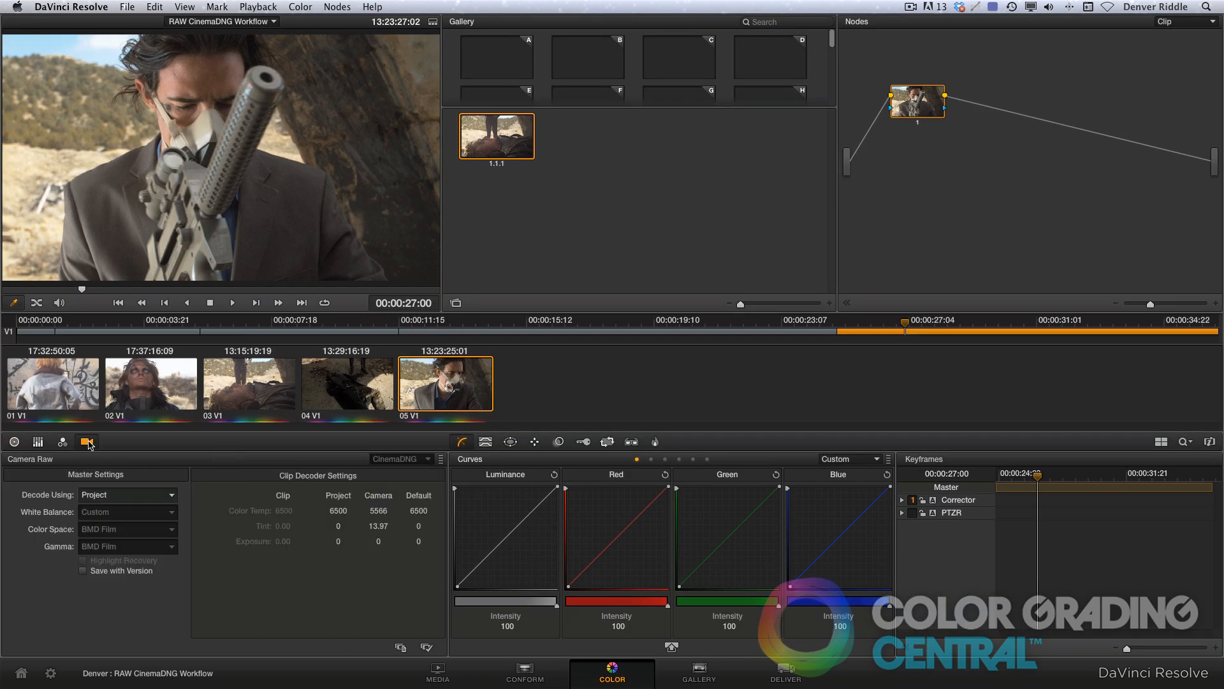
pyautogui.click(455, 303)
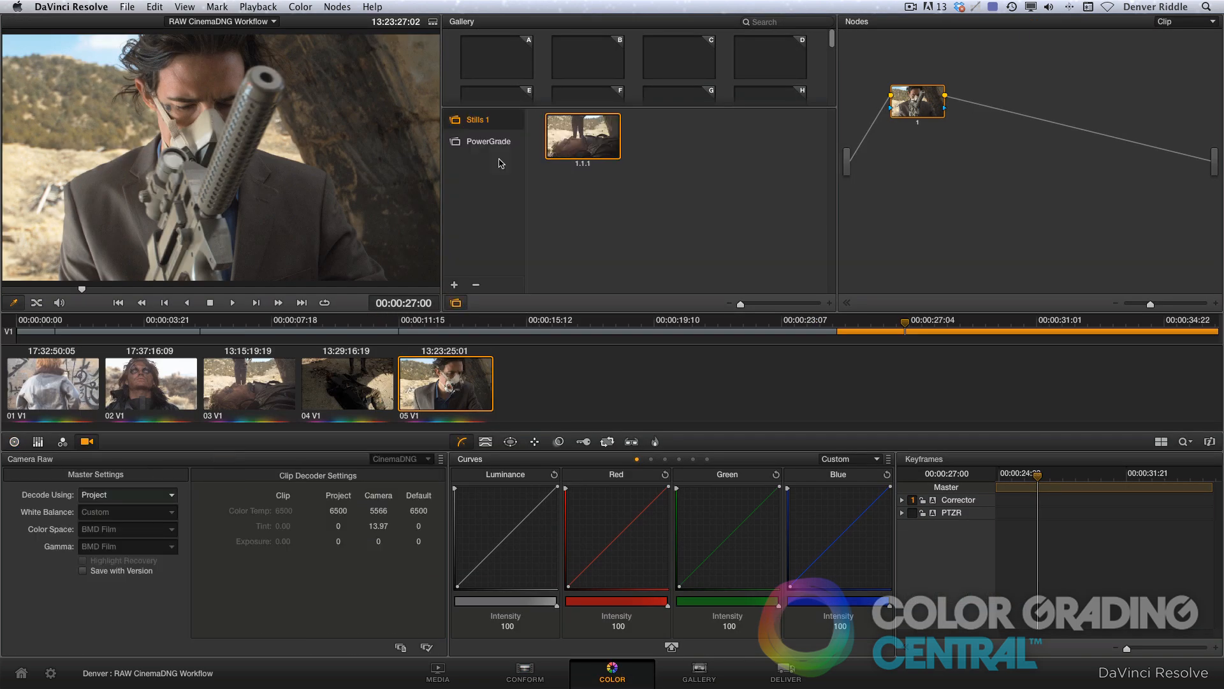
pyautogui.rightClick(676, 250)
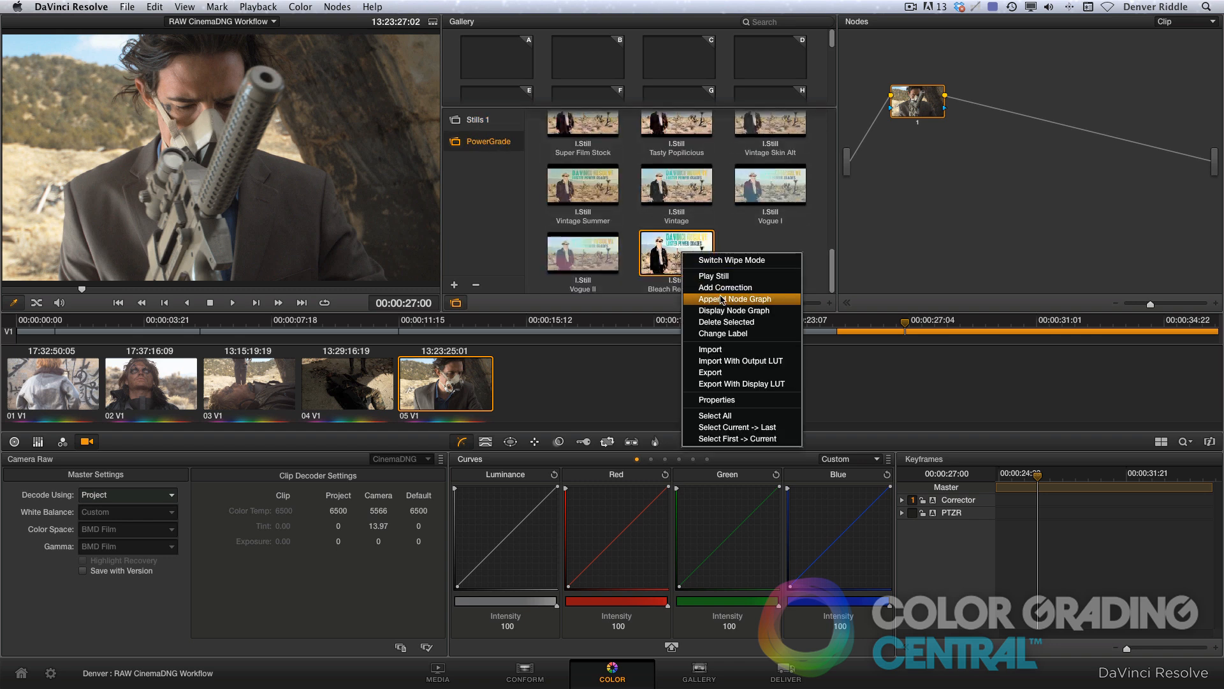
pyautogui.click(730, 299)
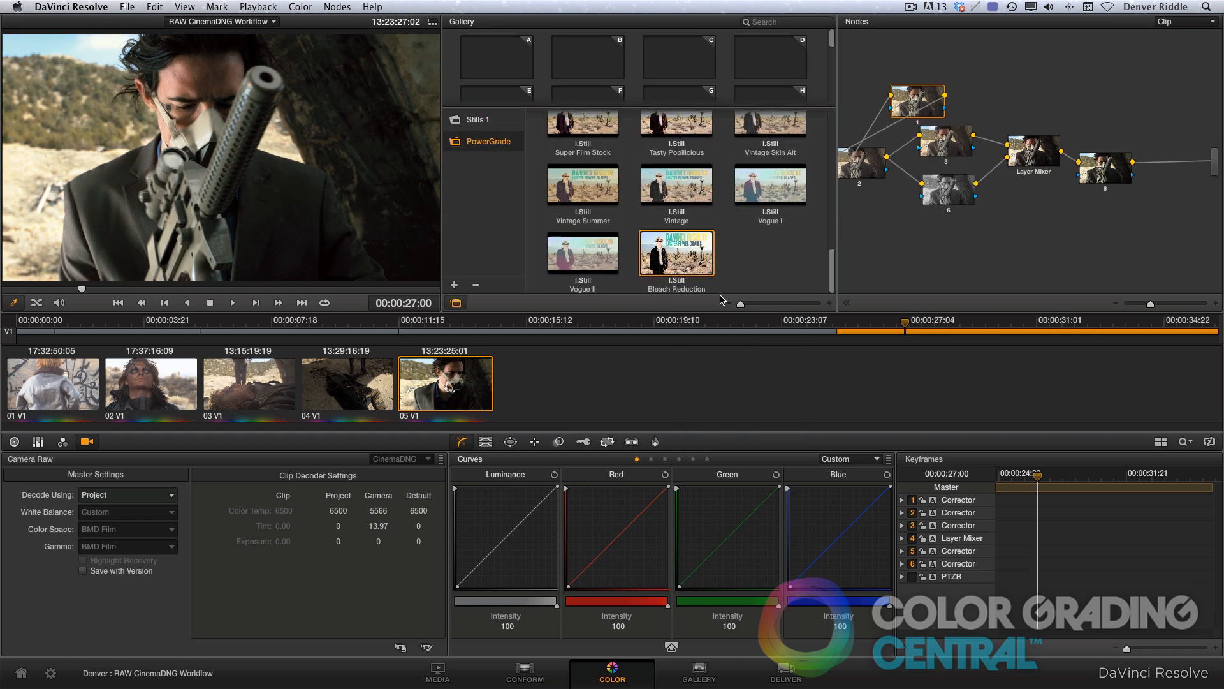